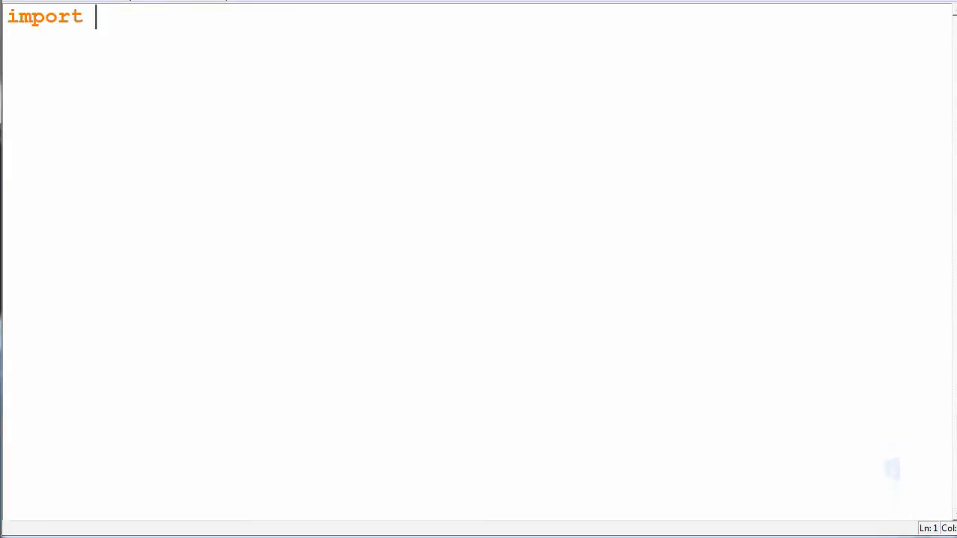
Write import random and bomb = random.randint(1,3) at the top of the script.
type("random")
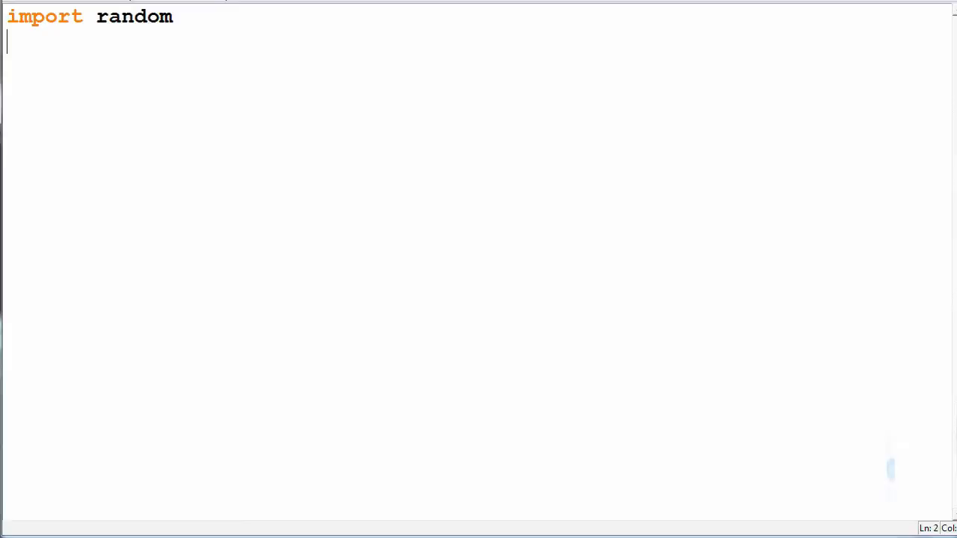
type("bomb")
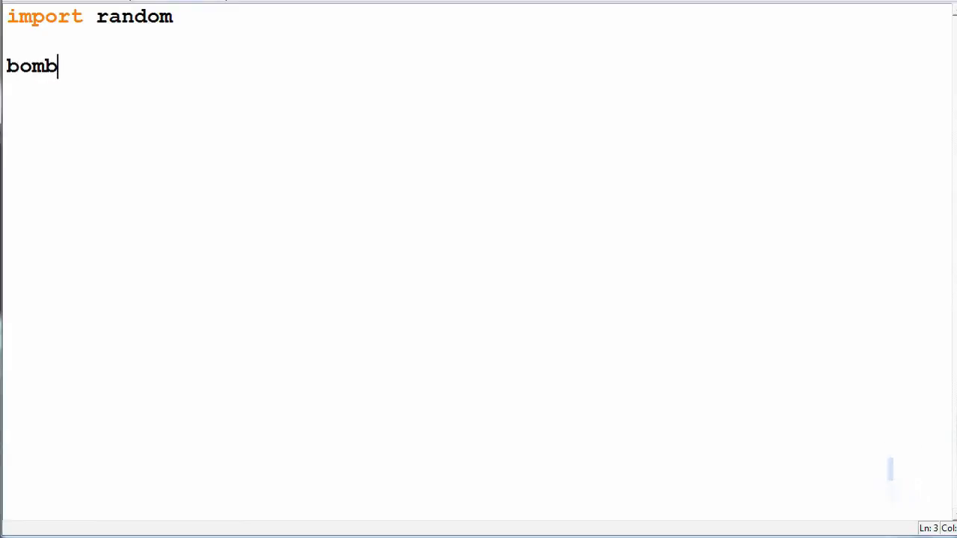
type("= rand")
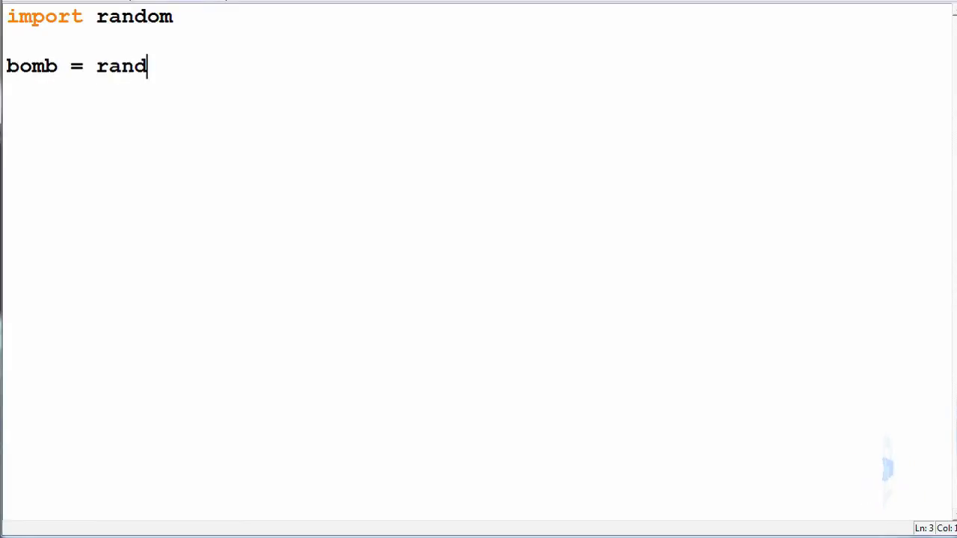
type("om.randin")
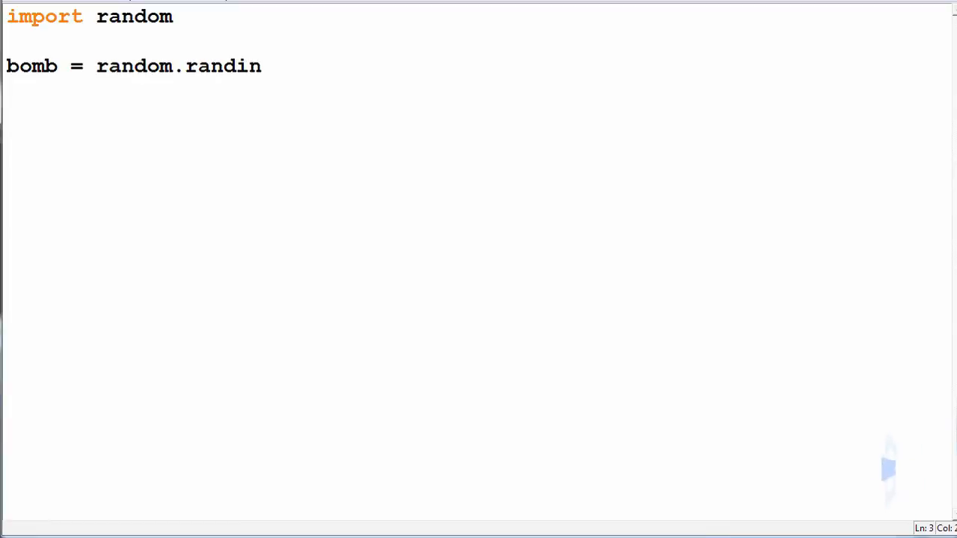
type("t(1,3")
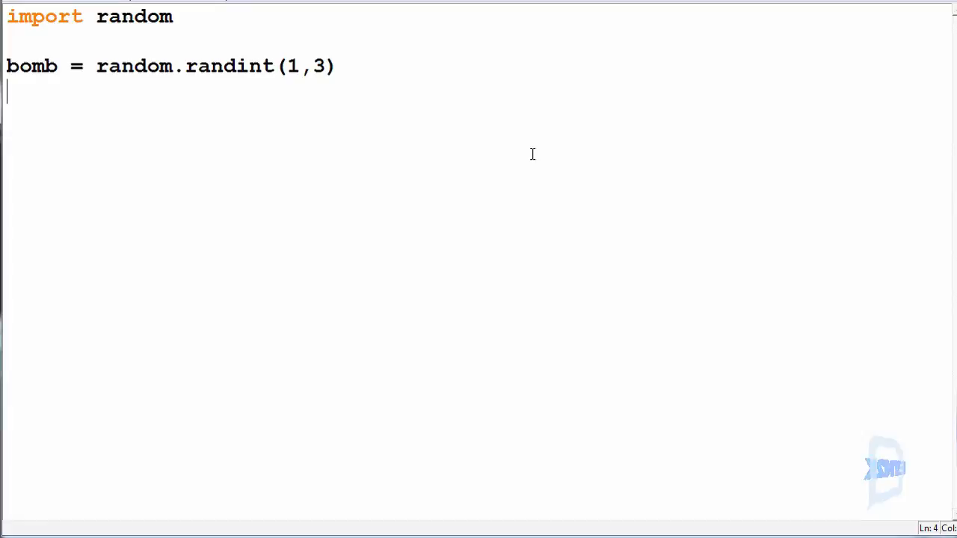
Write pick = int(input("Please enter a number between 1 to 3 : ")).
type("pick =")
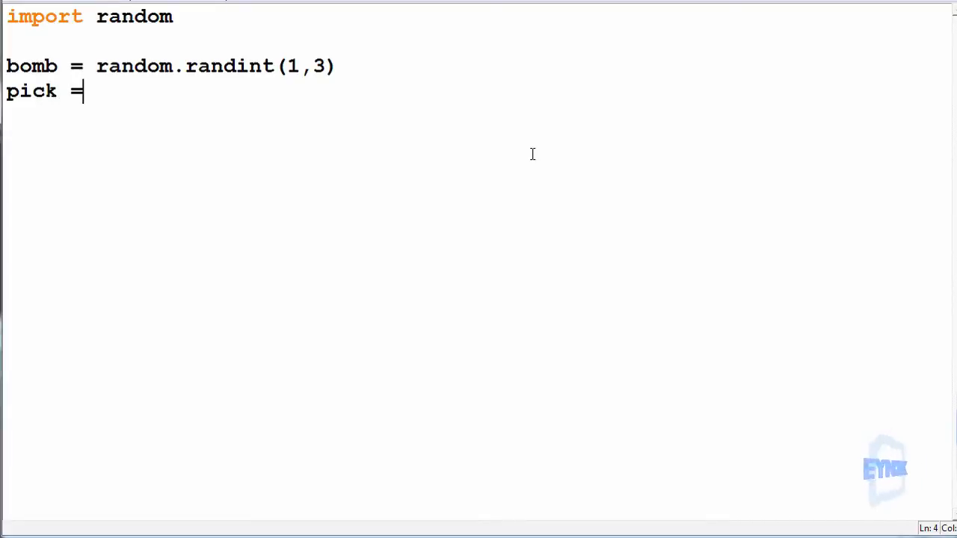
type("int(")
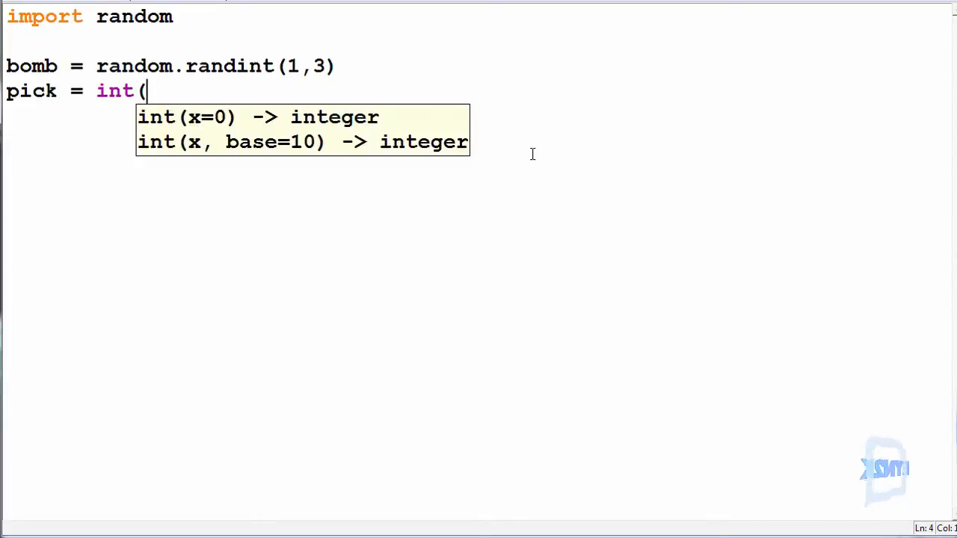
type("input(")
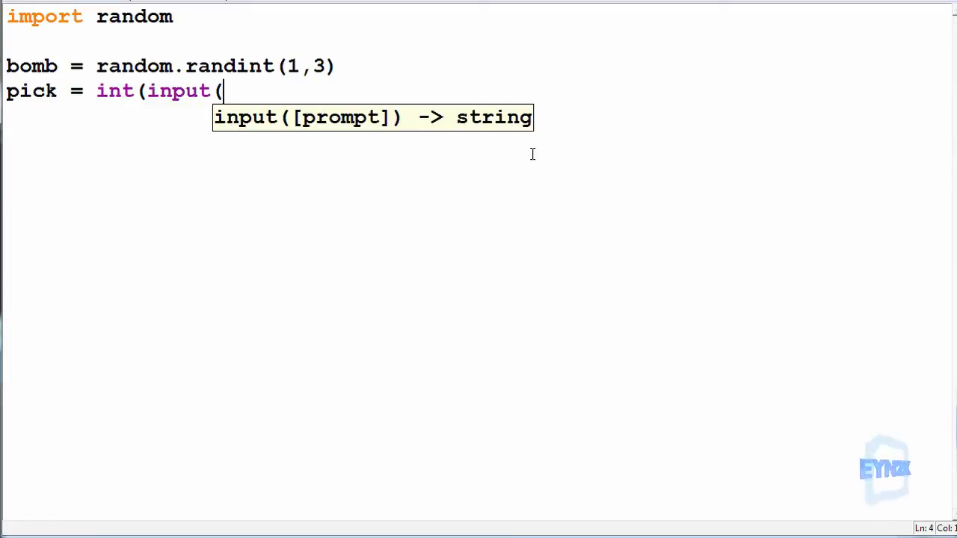
type("\"Please ente")
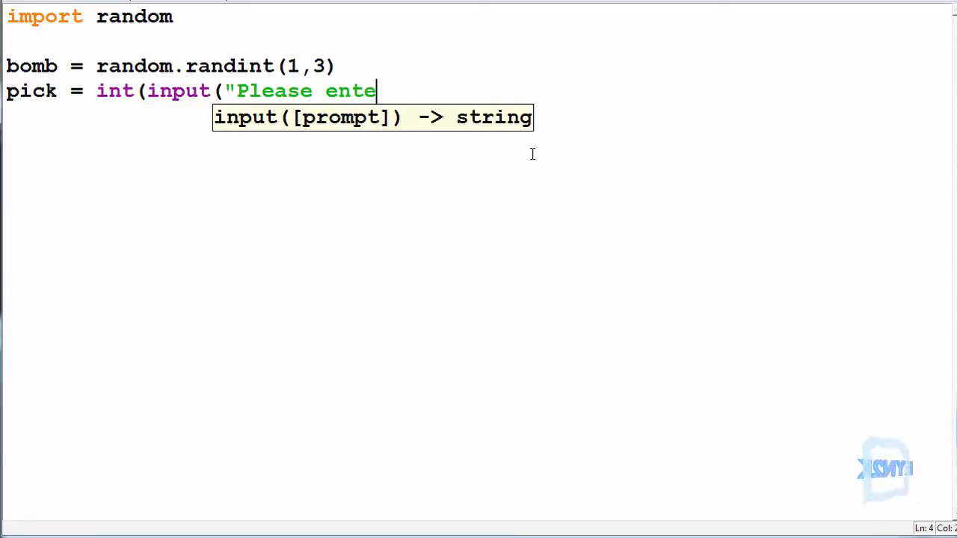
type("r a number between 1 to 3 :")
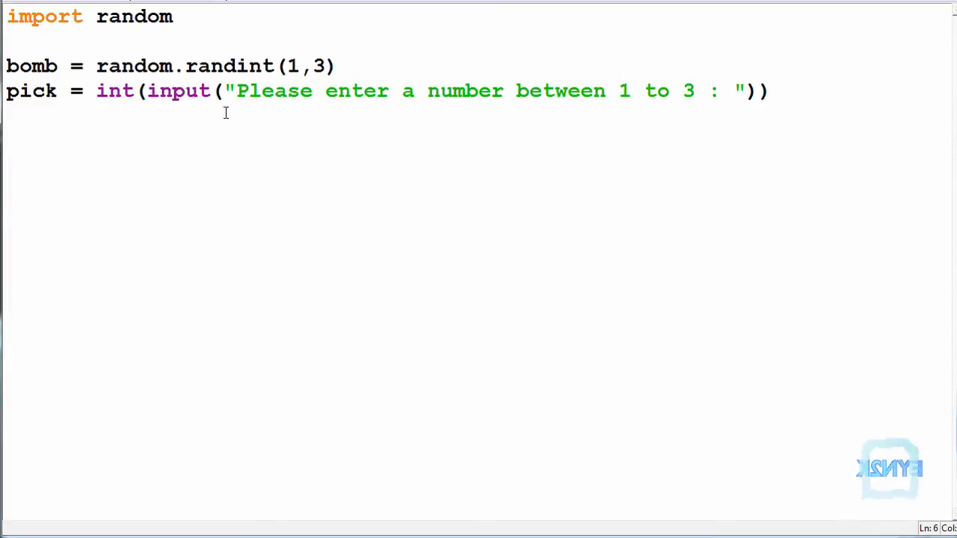
mouse_move(75, 337)
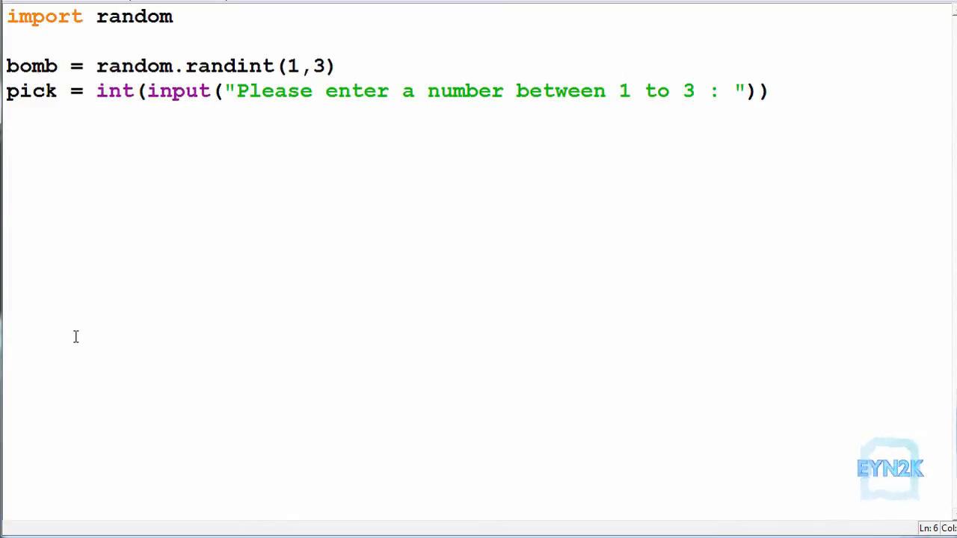
Write if pick == bomb: printing "Sorry You have exploded!".
type("if pick")
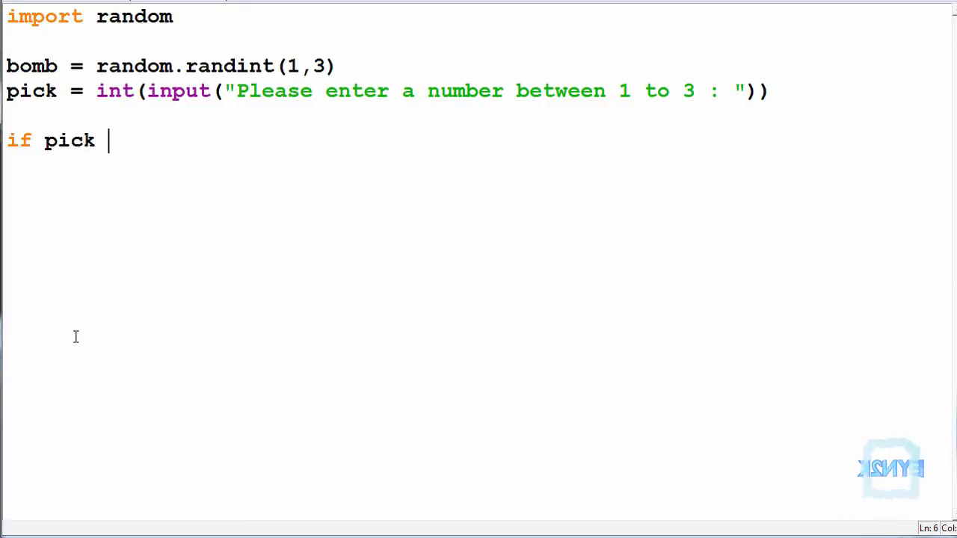
type("== bomb:")
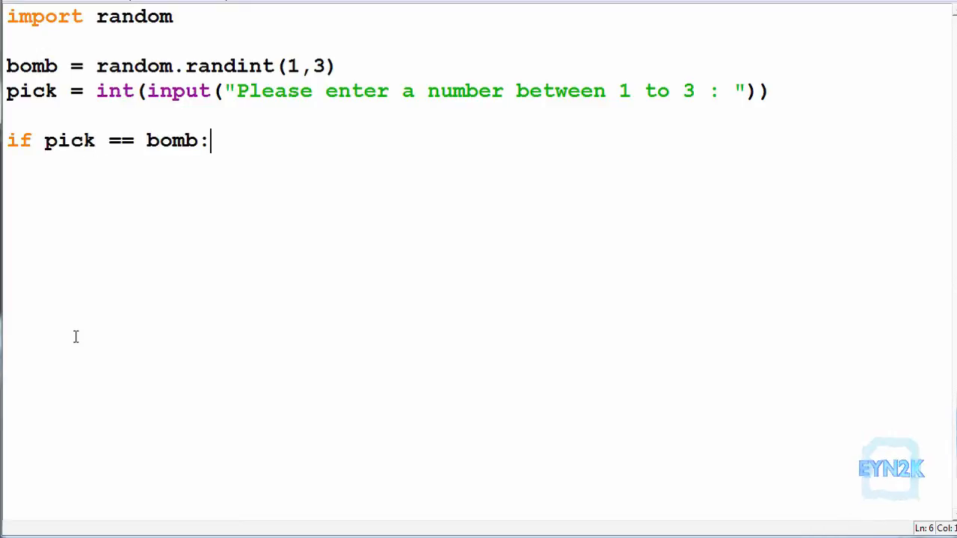
type("print(\"So")
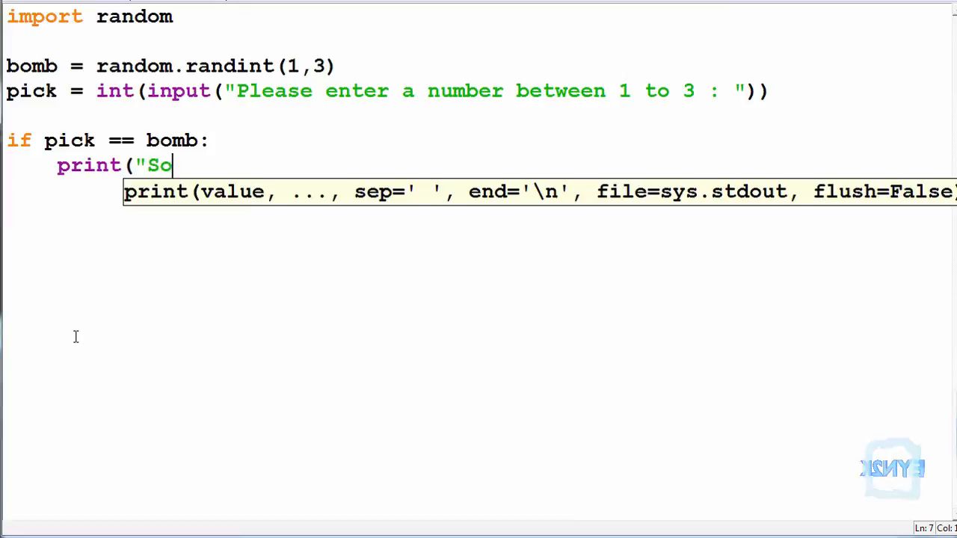
type("rry You have")
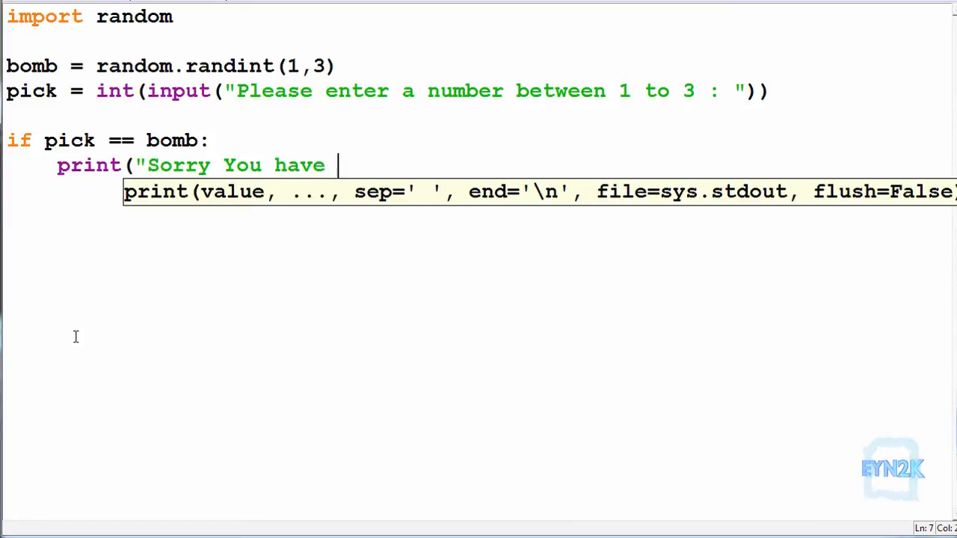
type("exploded!")
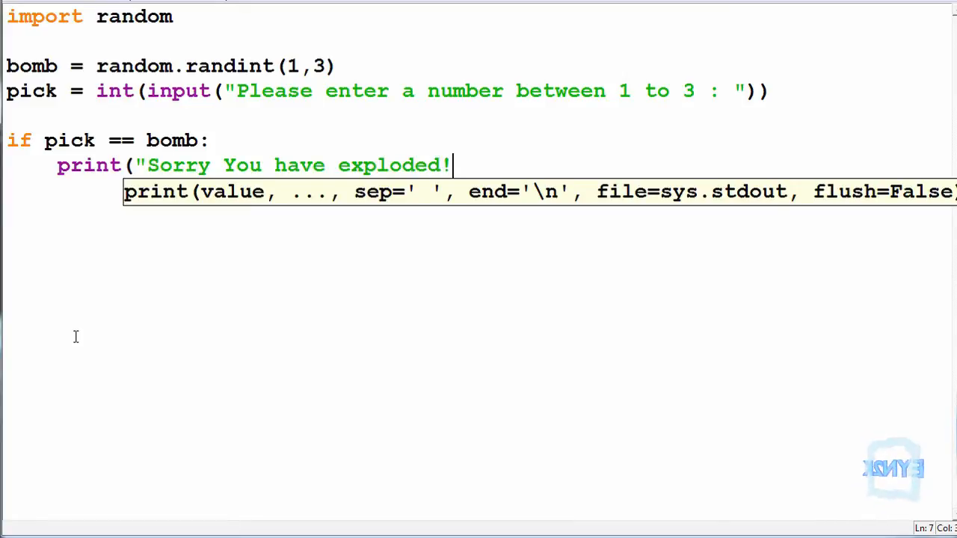
type("\")")
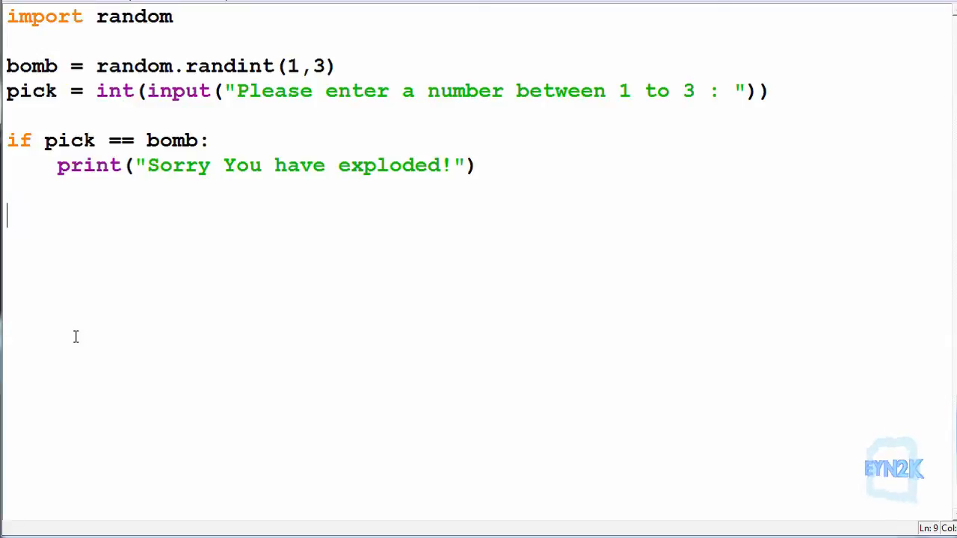
Write the else branch printing "\n***WINNNER***".
type("else")
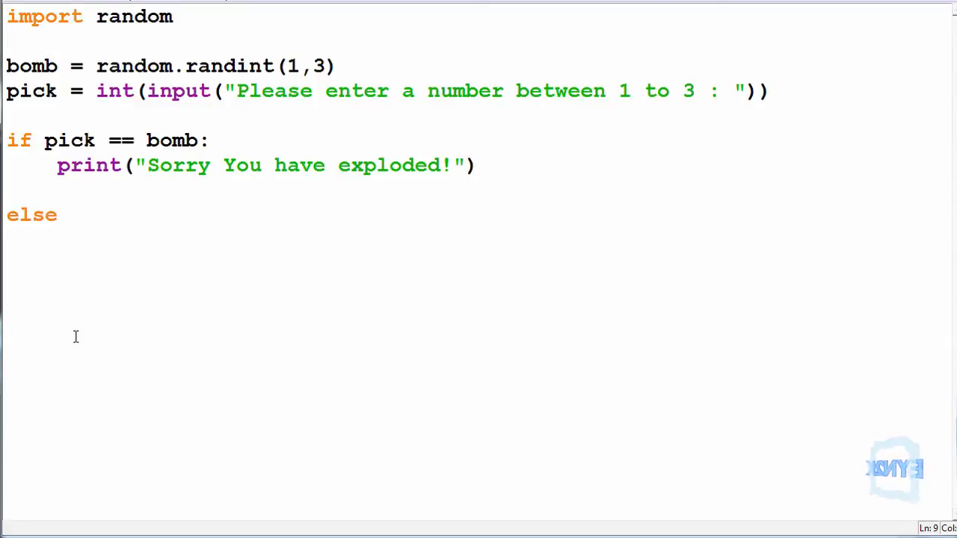
type(":")
type("print(\"\\n***")
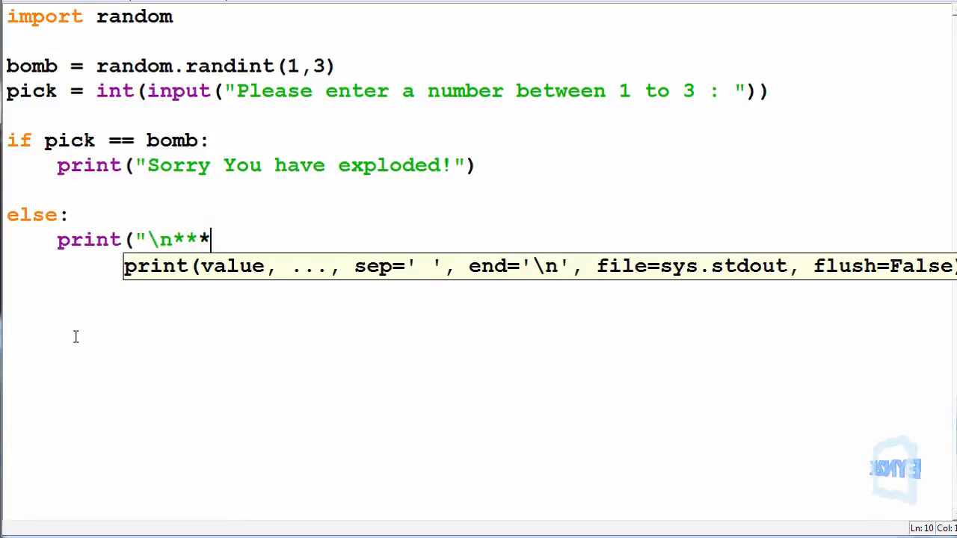
type("WINNNER***")
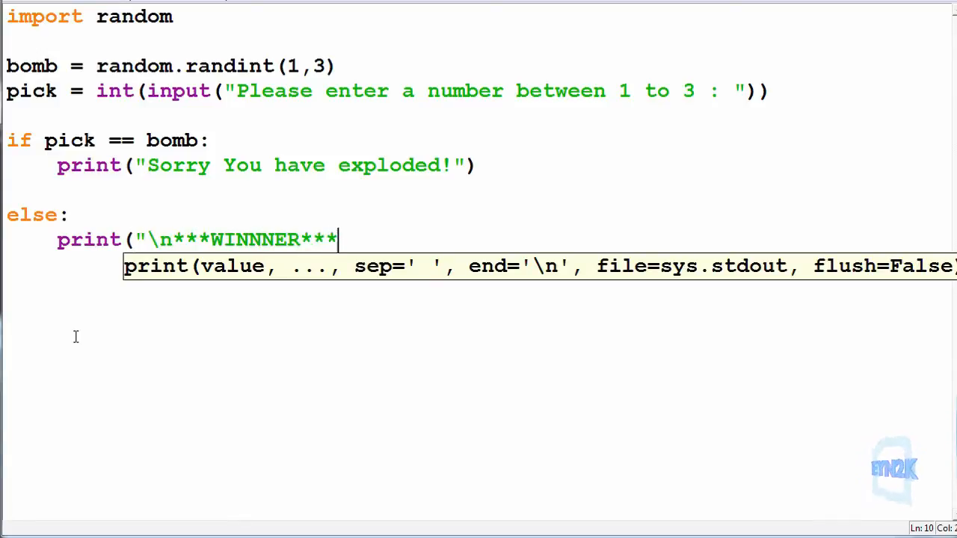
type("\")")
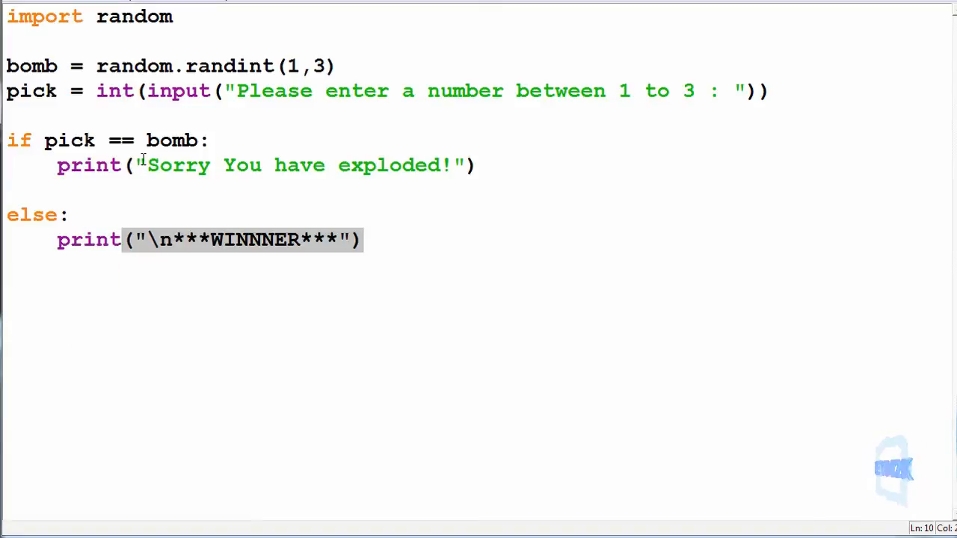
type("\\n")
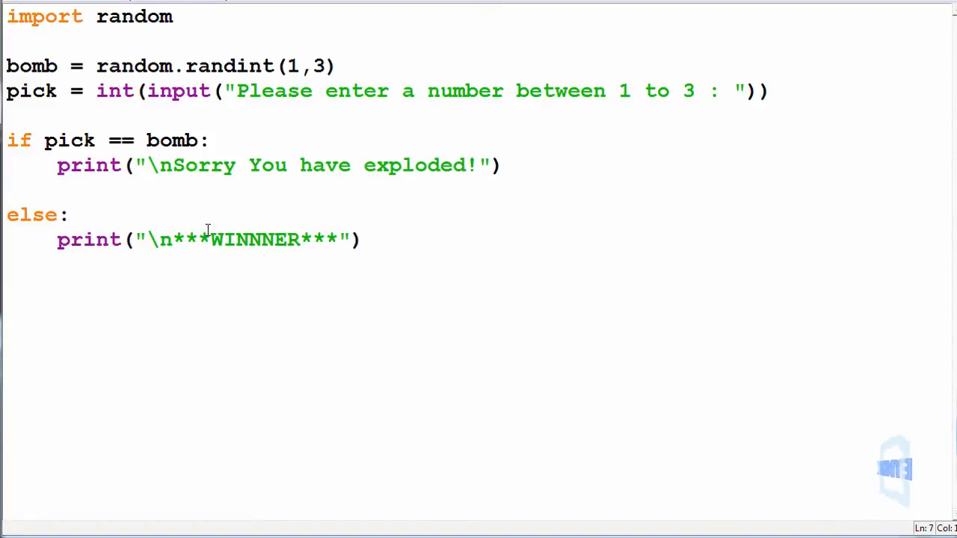
left_click(173, 165)
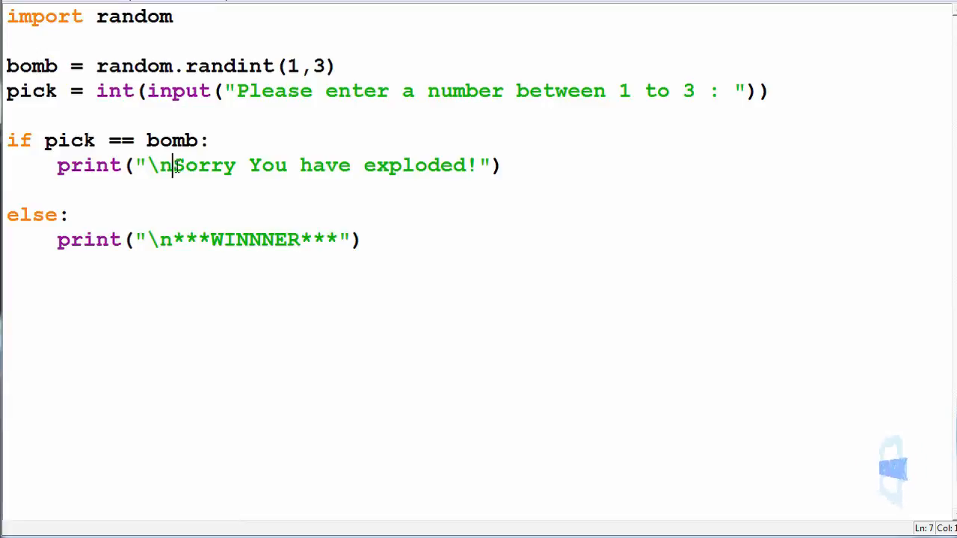
left_click(362, 239)
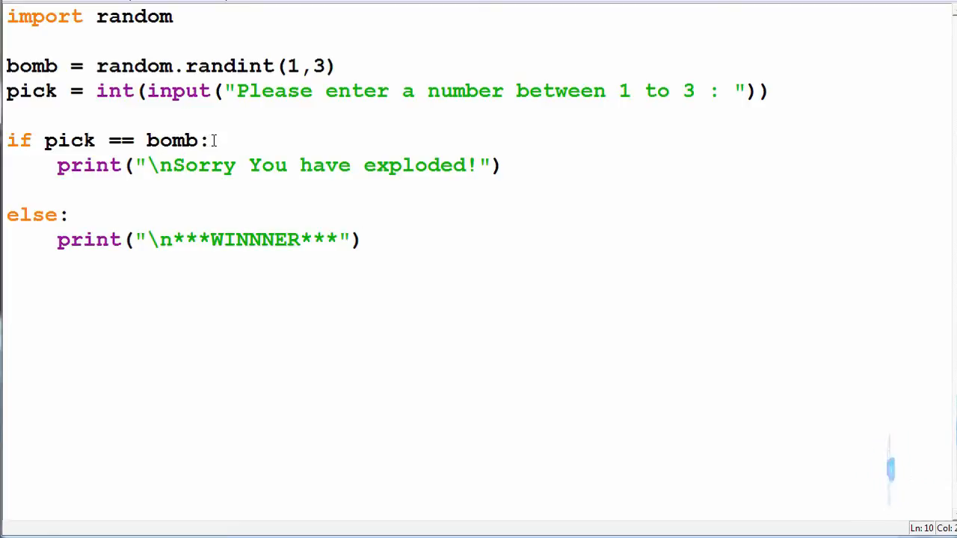
left_click(198, 140)
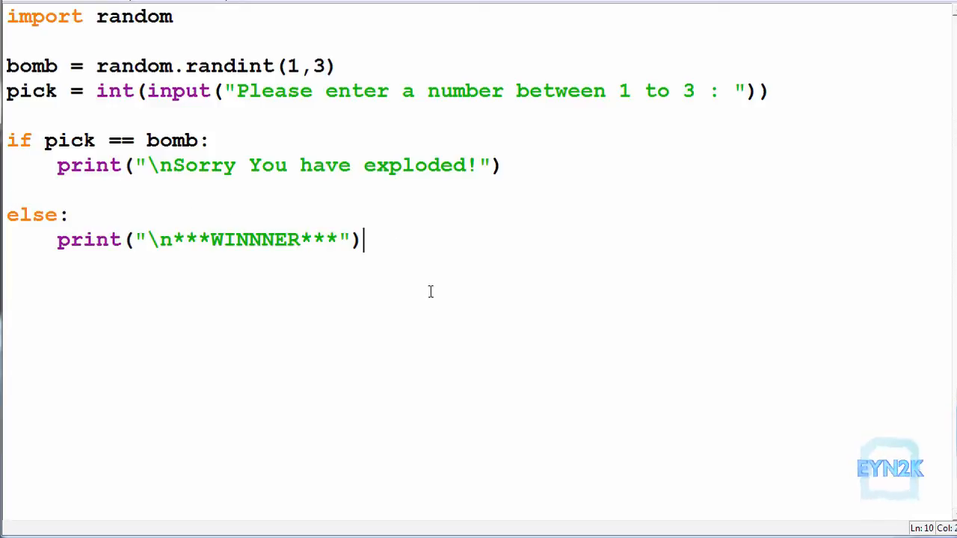
Write print("Your pick = ", pick, "random number = ", bomb) after the if/else.
type("print")
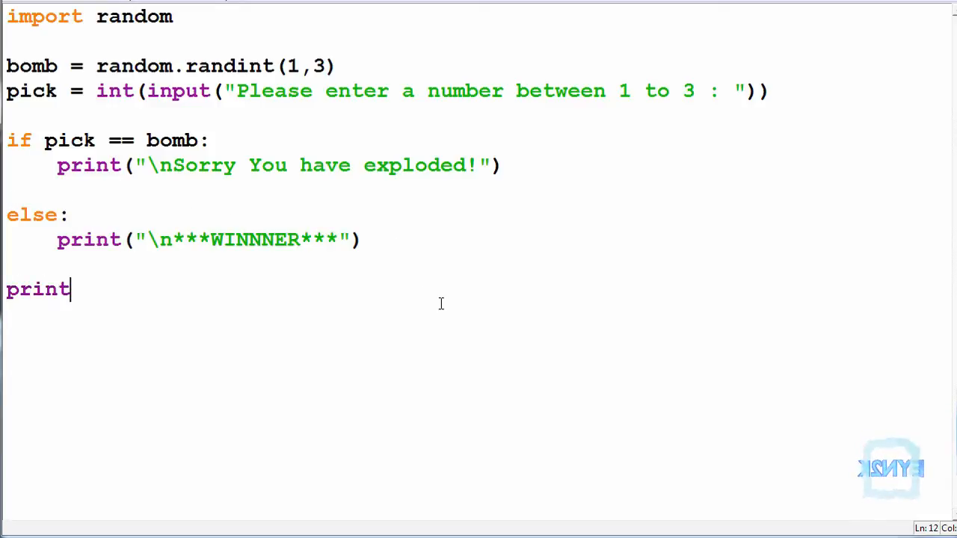
type("(\"Y")
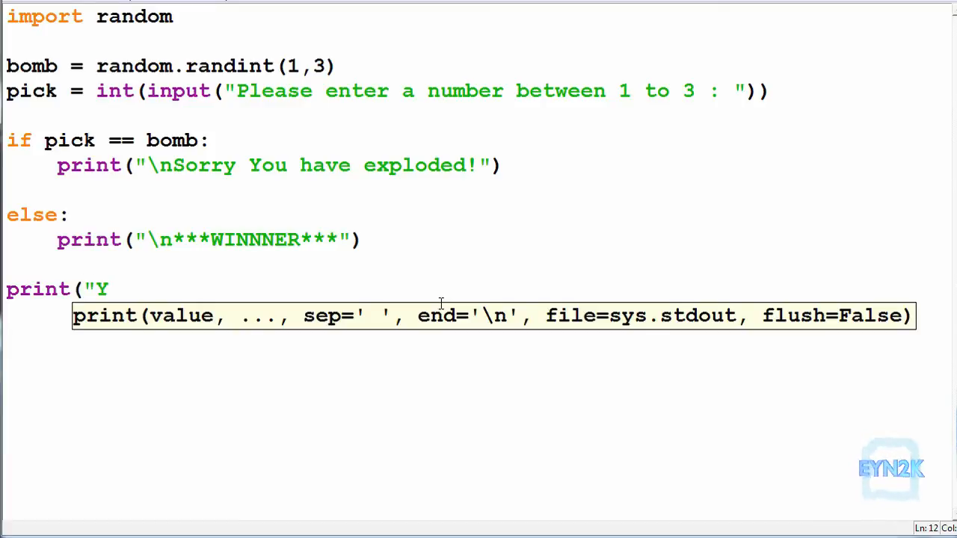
type("our pick =")
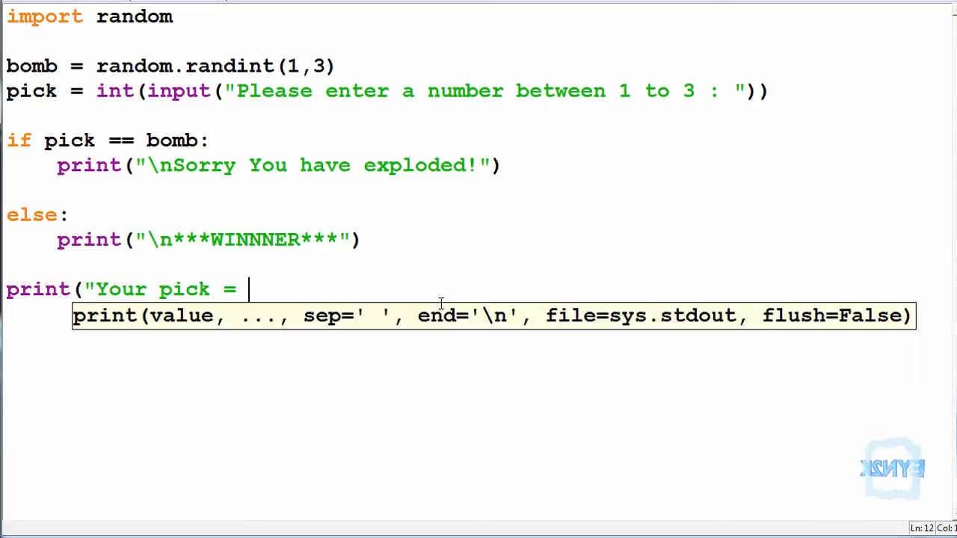
type("\", pick")
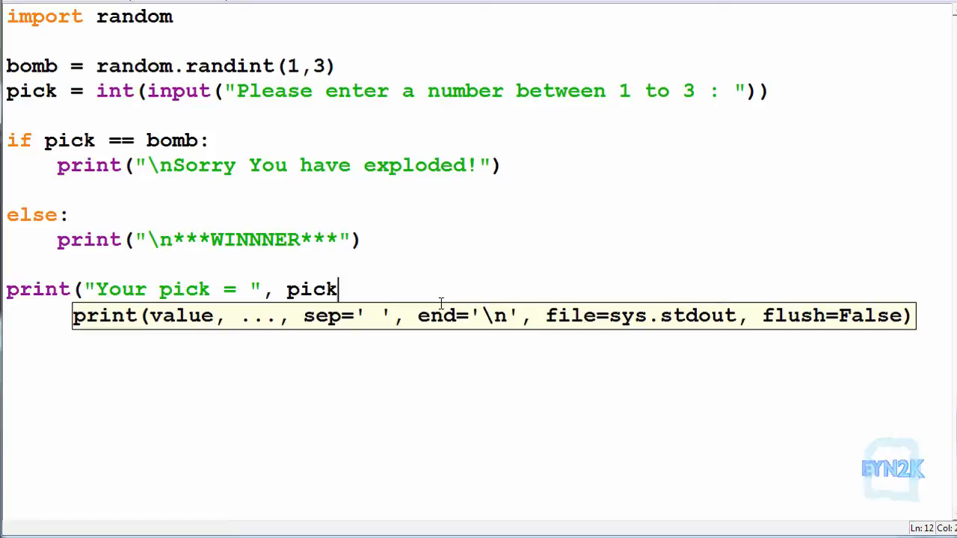
type(", \"random n")
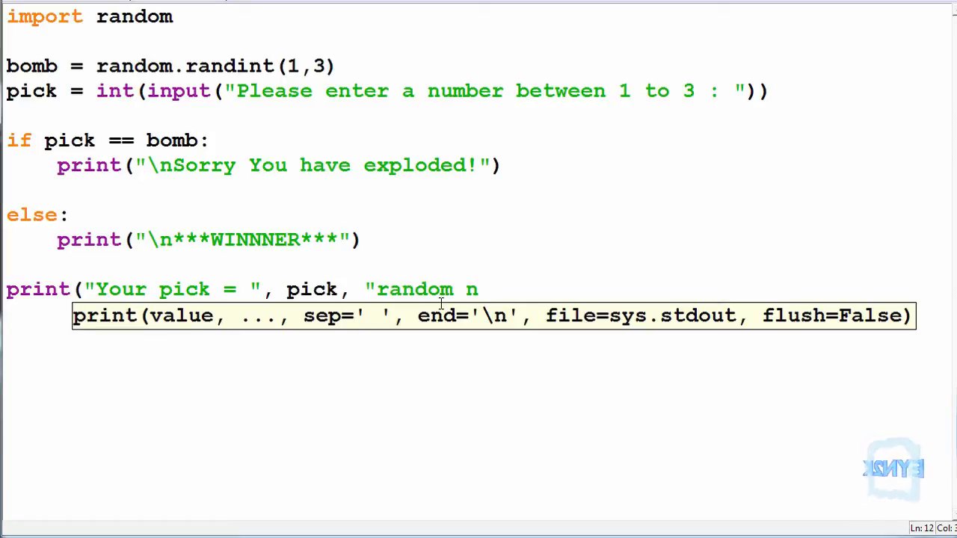
type("umber = \",")
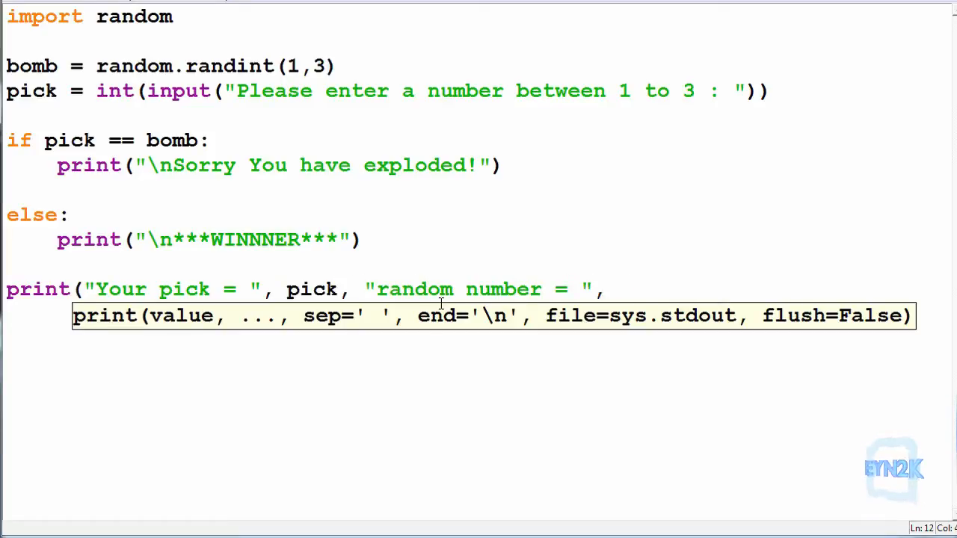
type("bomb")
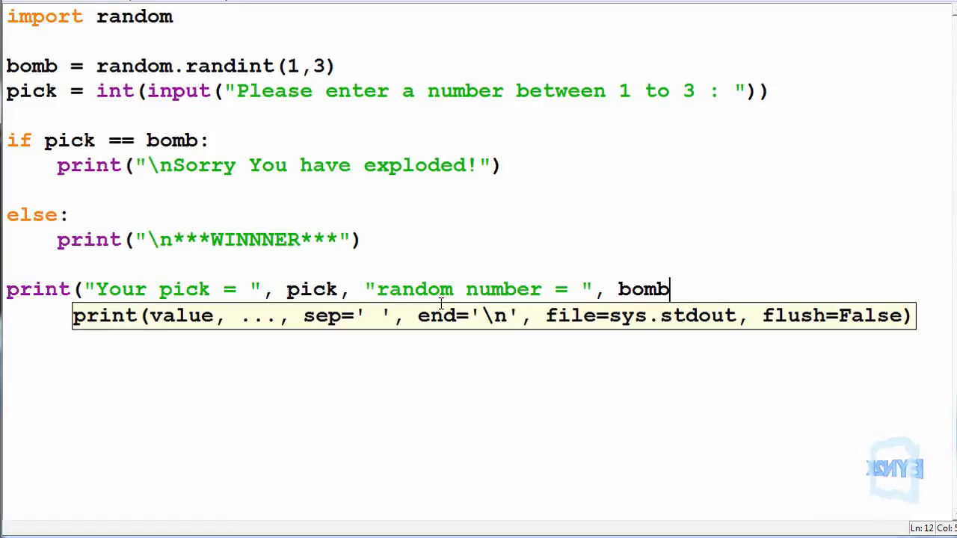
type(")")
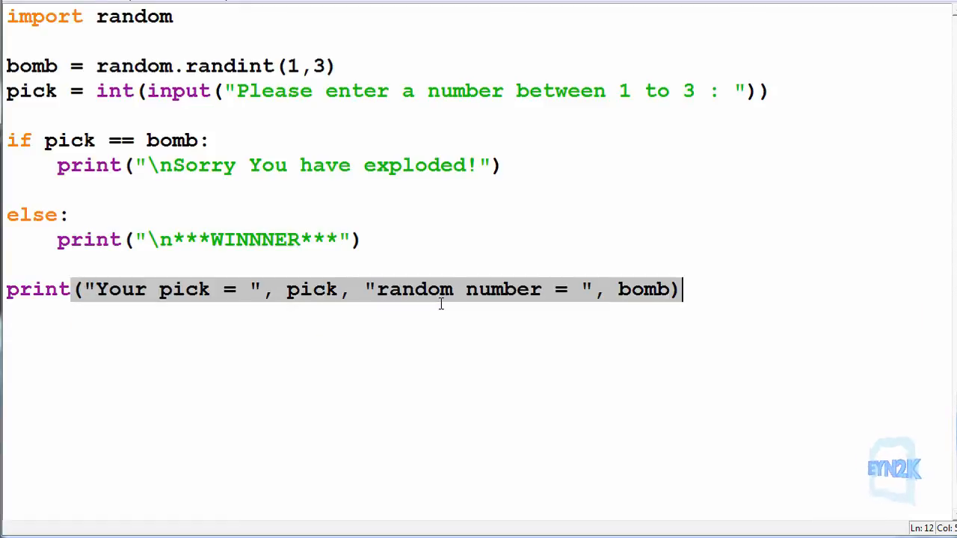
Run the script with F5 and enter a pick of 2 in the shell.
key("F5")
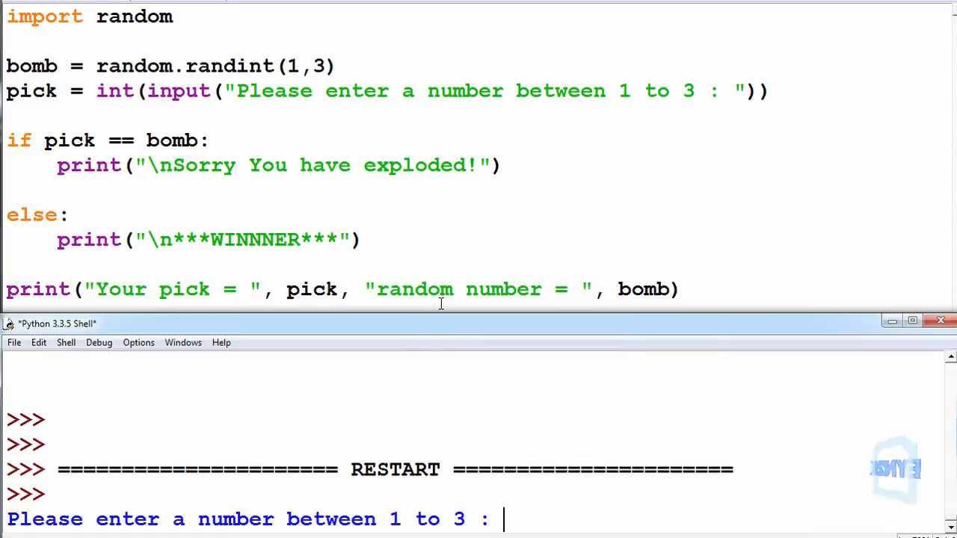
type("2")
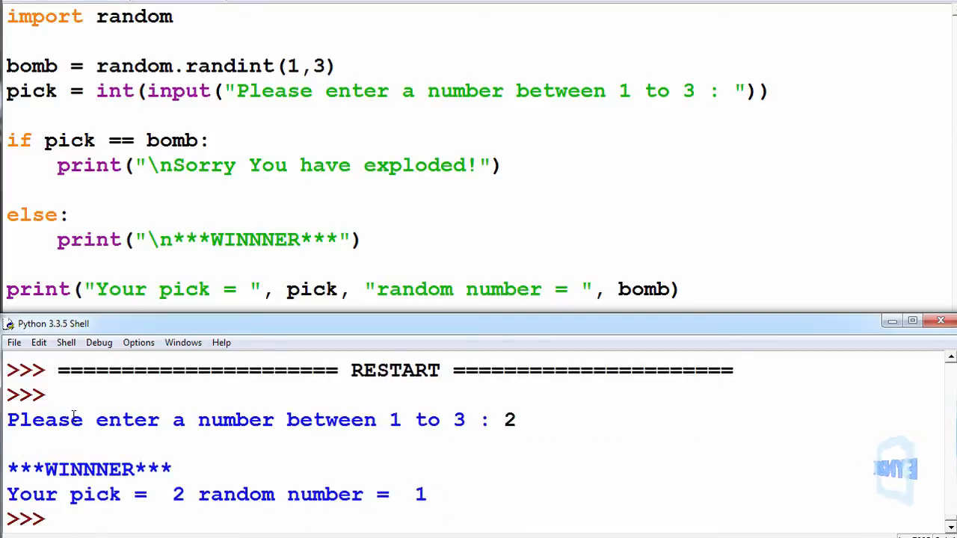
mouse_move(157, 500)
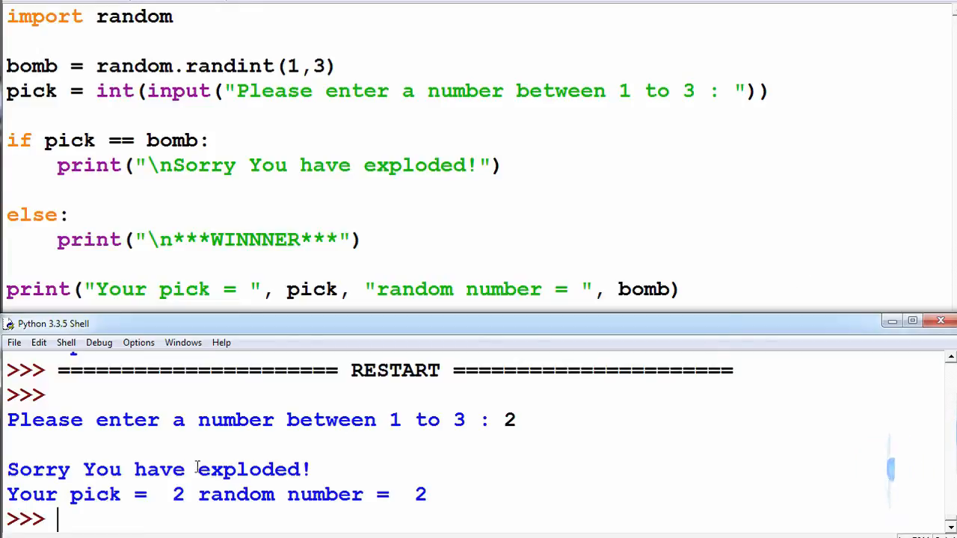
mouse_move(539, 276)
type("4")
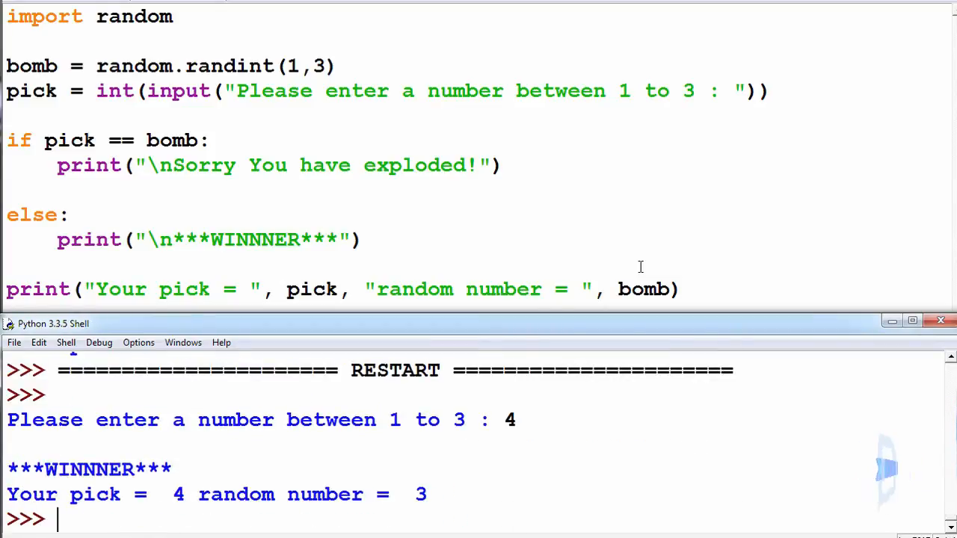
mouse_move(521, 266)
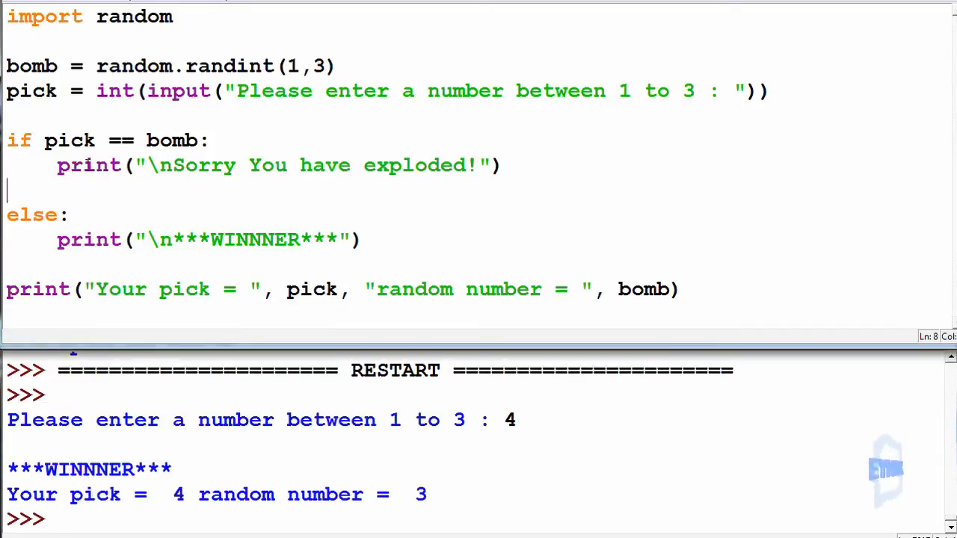
Rewrite the else line as elif pick != bomb and pick < 4.
left_click(63, 215)
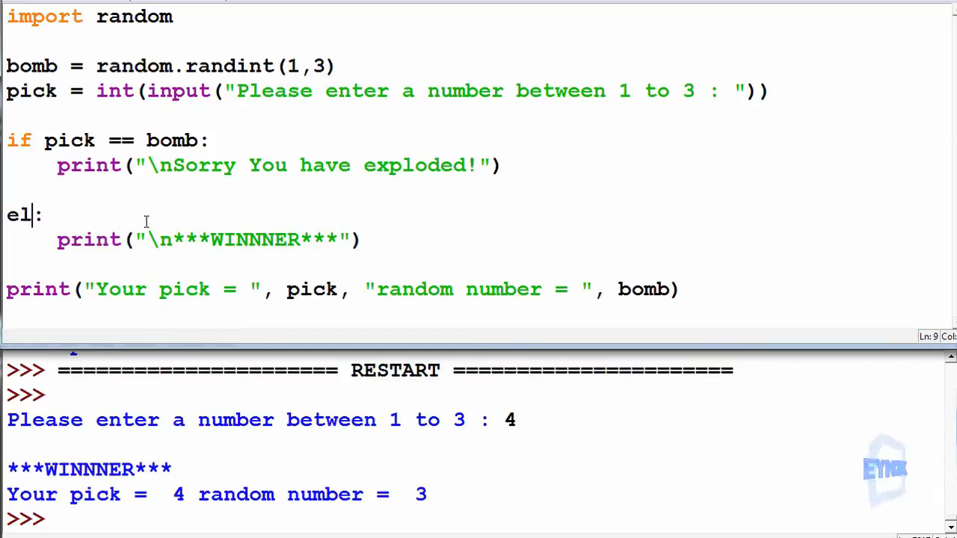
type("if")
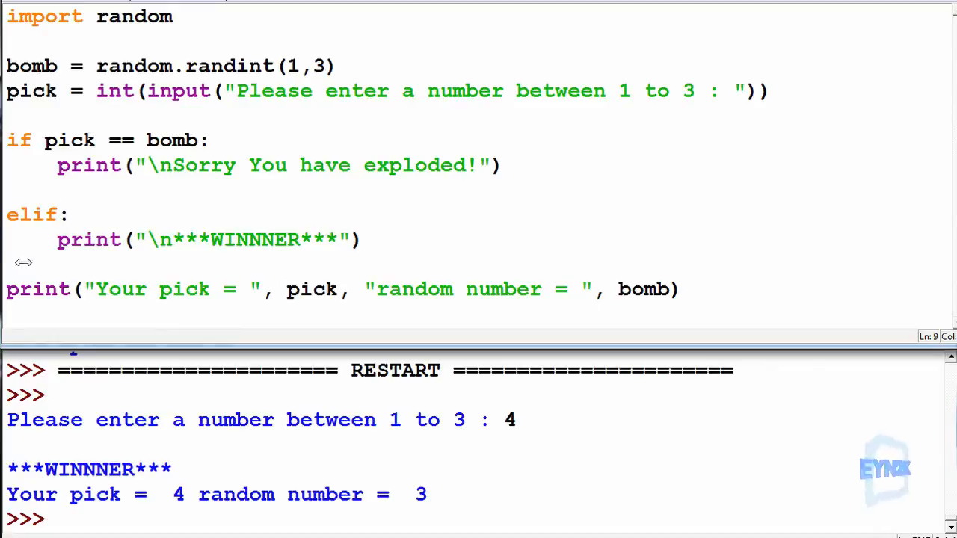
mouse_move(470, 219)
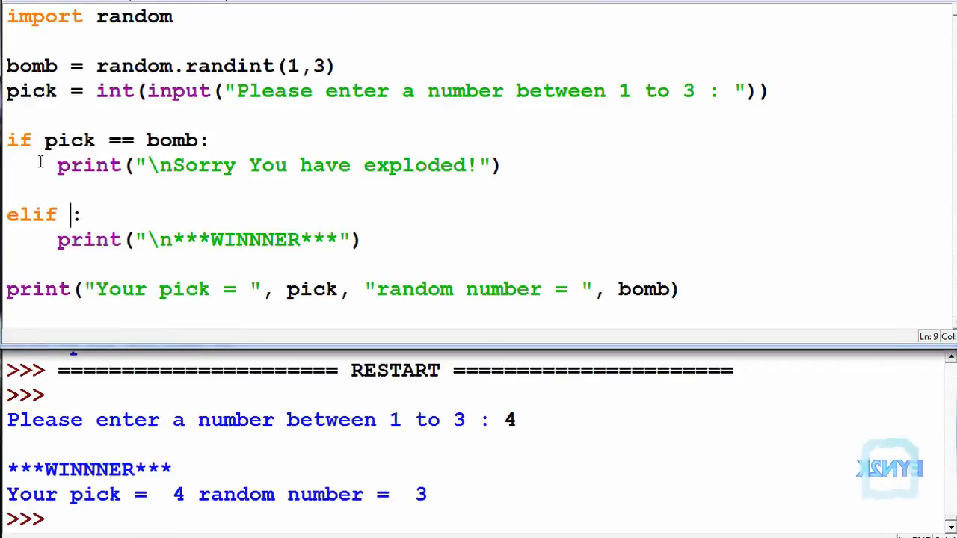
mouse_move(726, 253)
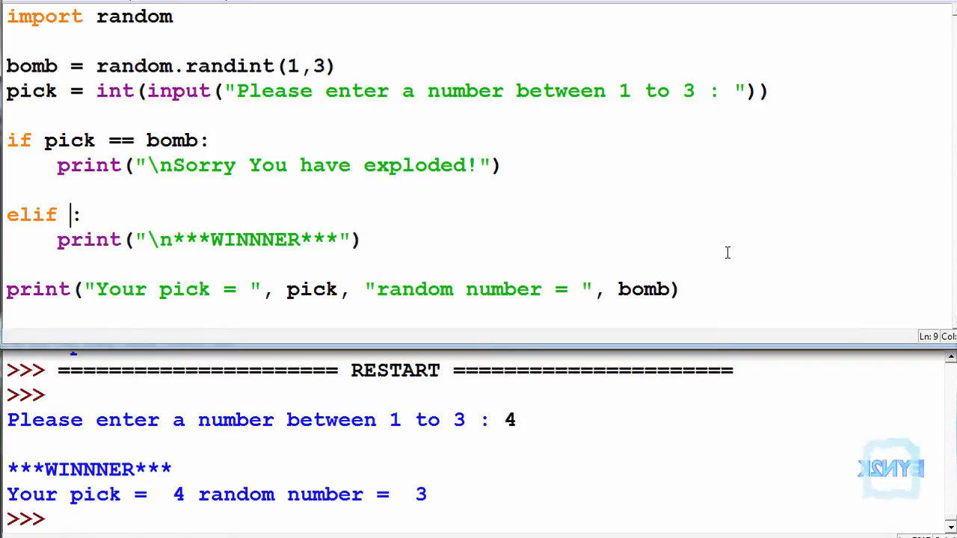
type("pick!= bomb and")
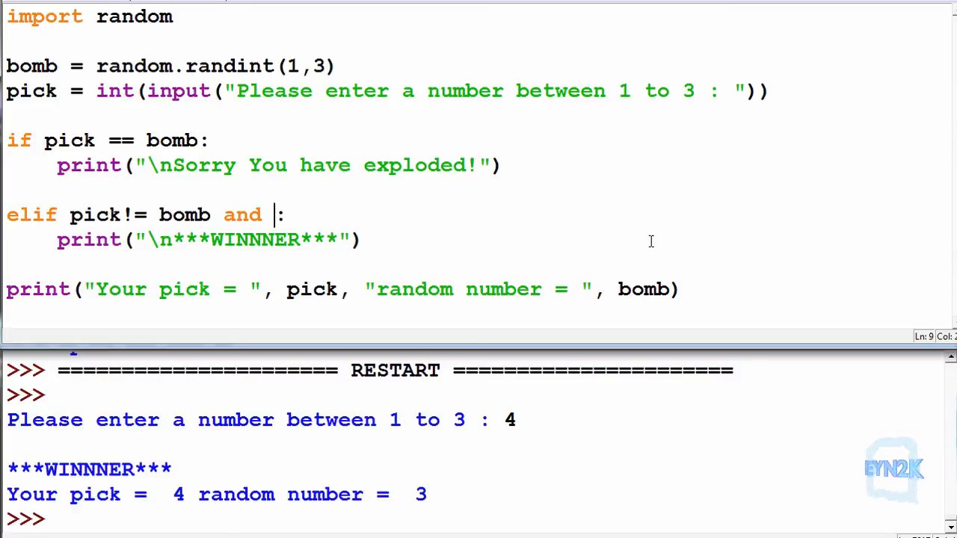
type("pick")
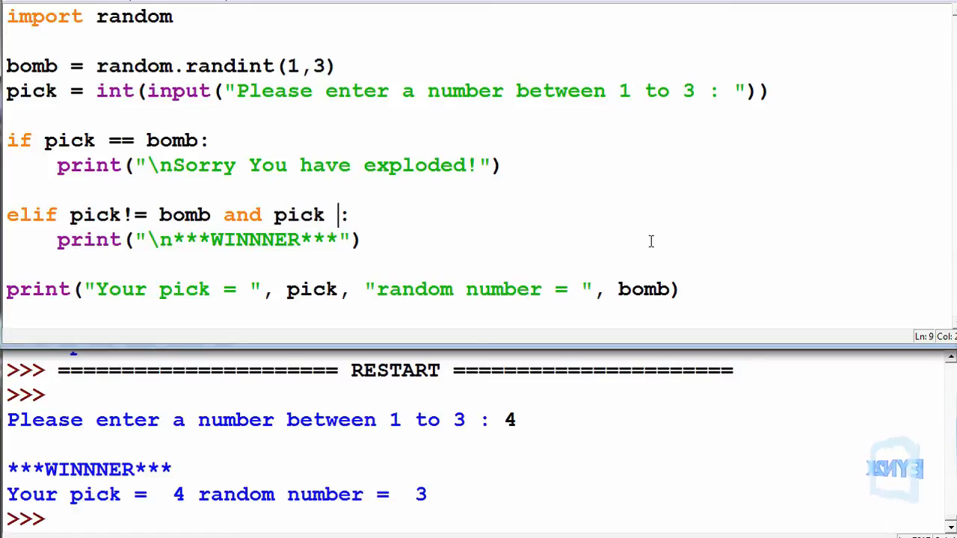
type("< 4")
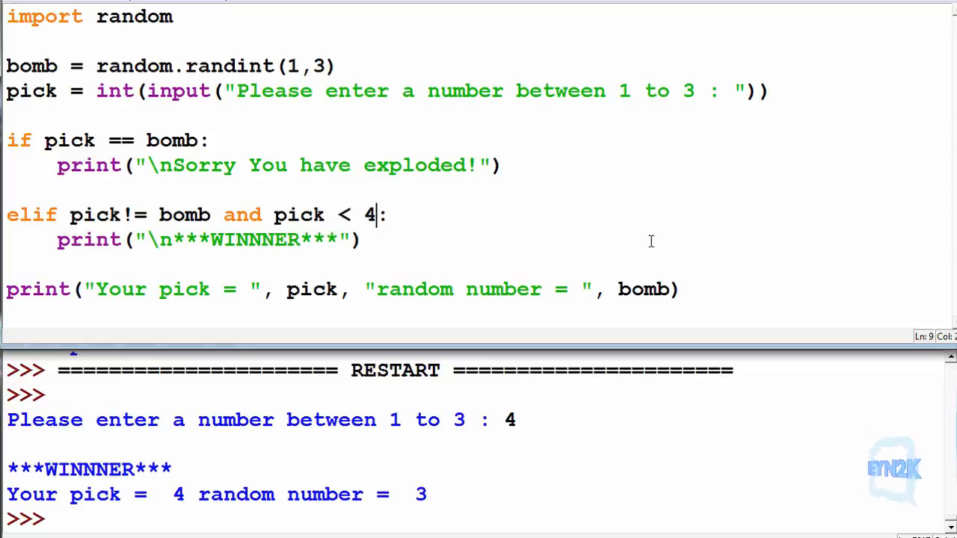
mouse_move(476, 228)
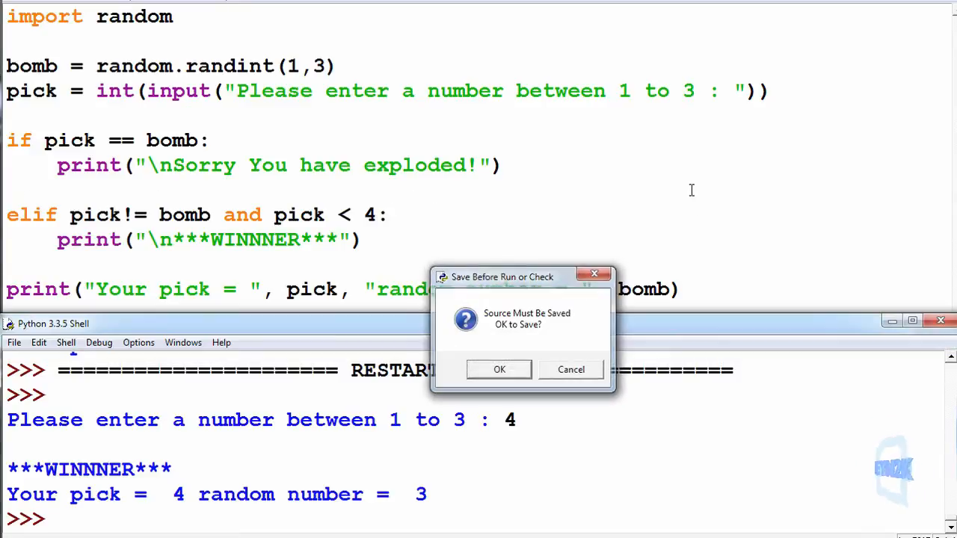
Confirm Save Before Run, then move to the script's last line to replace it.
left_click(500, 369)
type("4")
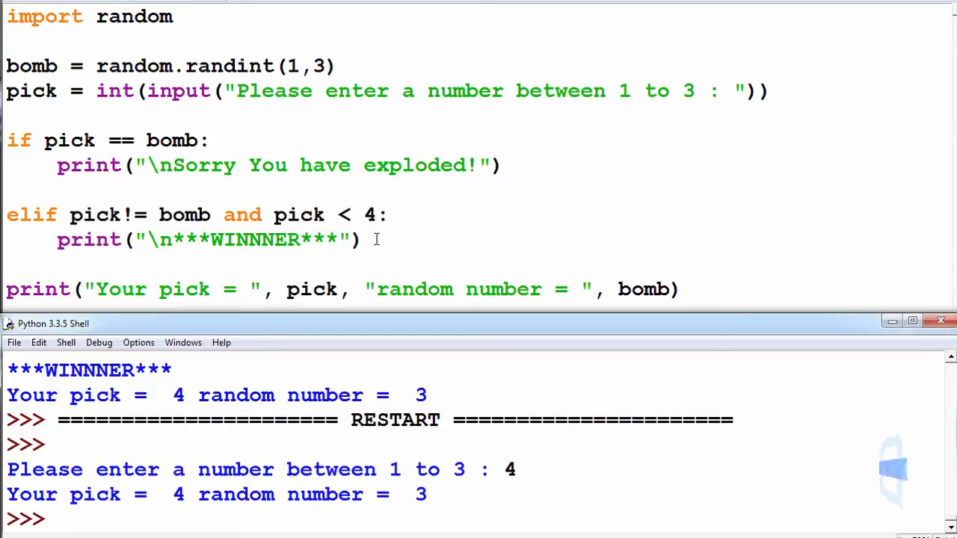
left_click(365, 240)
type("else:")
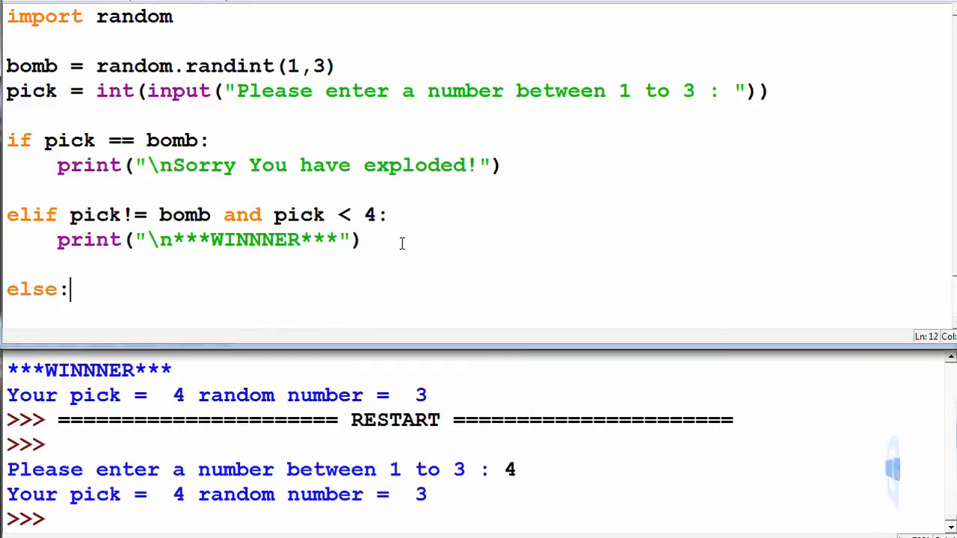
Make the else branch print "CHEATER DETECTED!" and return to the elif condition's end.
key("enter")
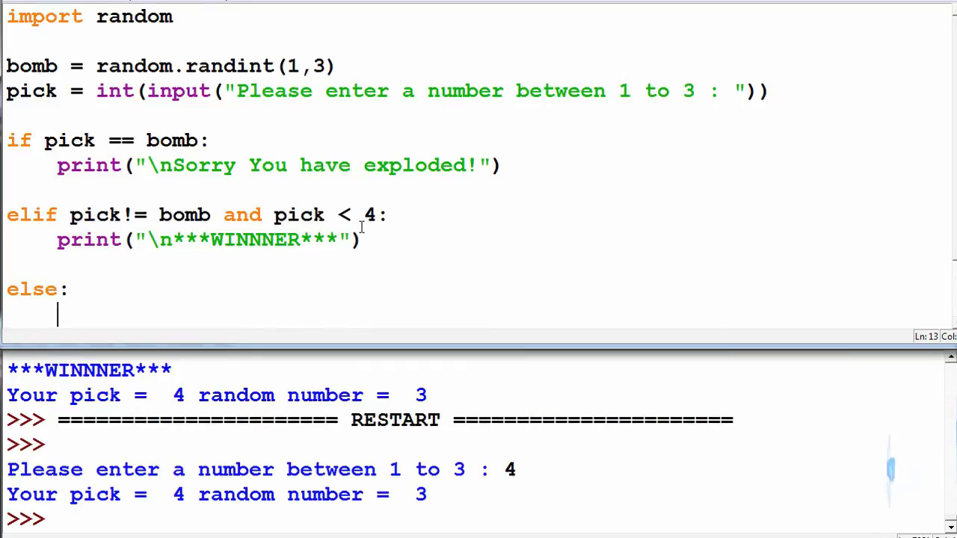
type("print(\"")
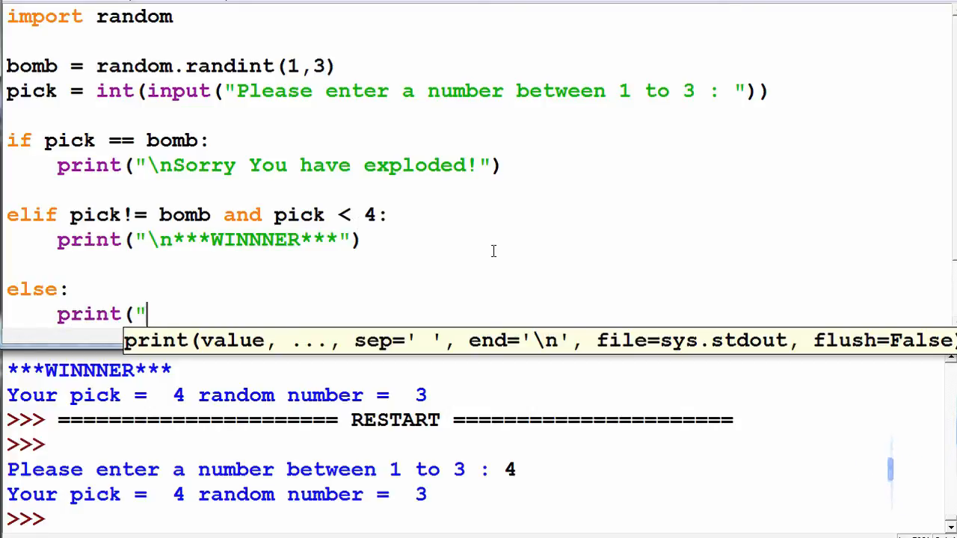
type("CHEATER DE")
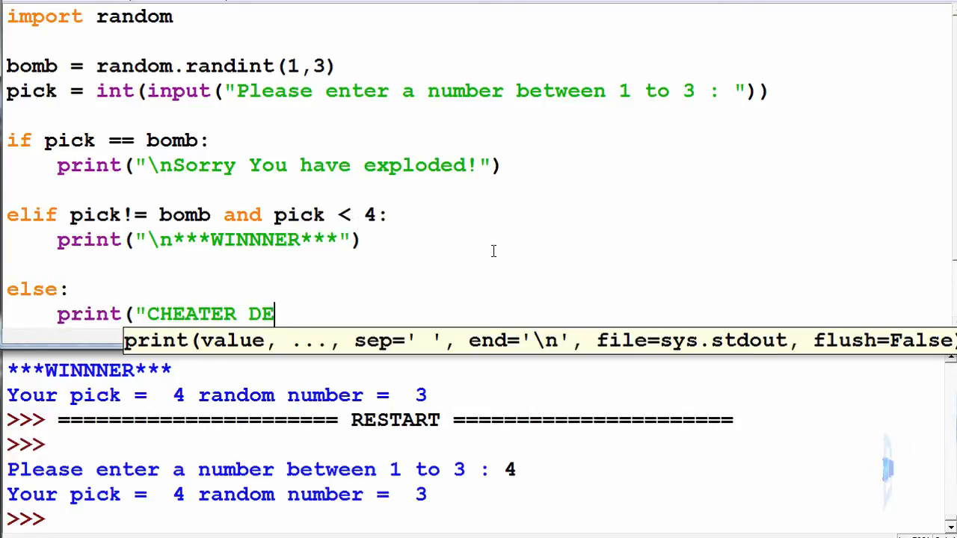
type("TECTED!\")")
type("0")
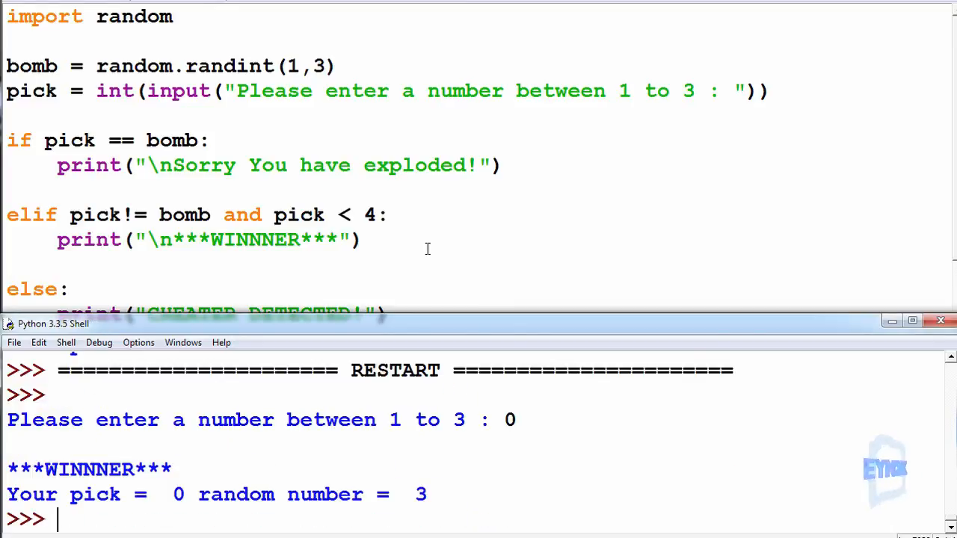
left_click(377, 215)
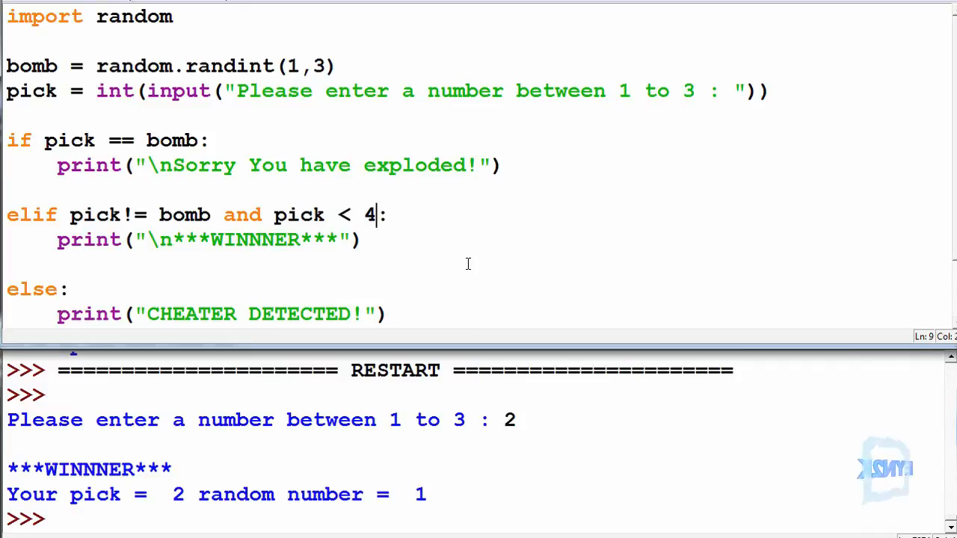
Extend the winner condition with and pick > 0, then rerun with a pick of 0.
type("a")
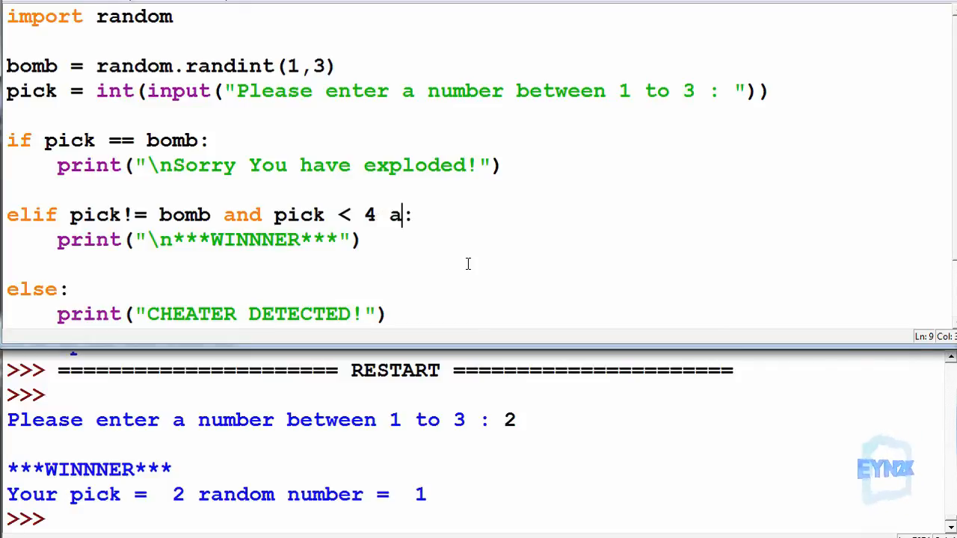
type("nd")
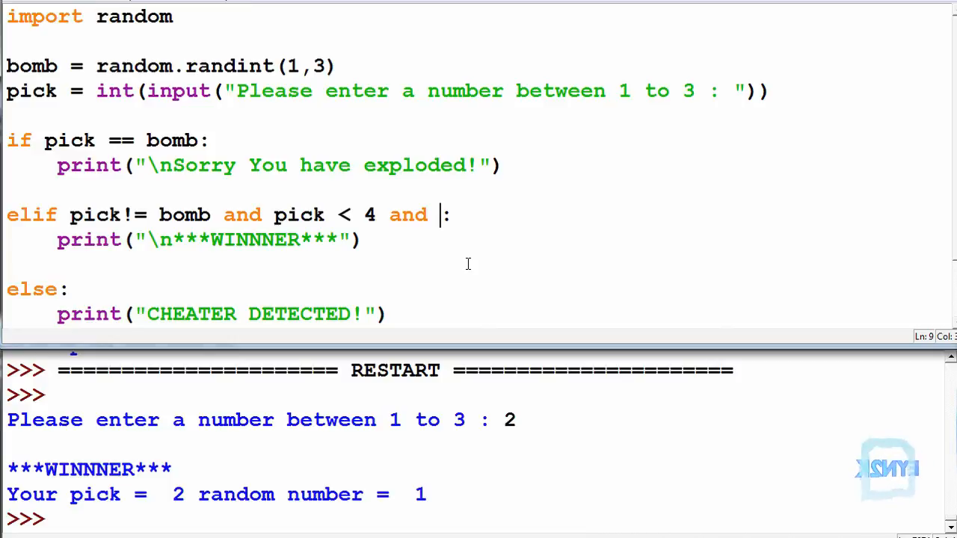
type("pick >")
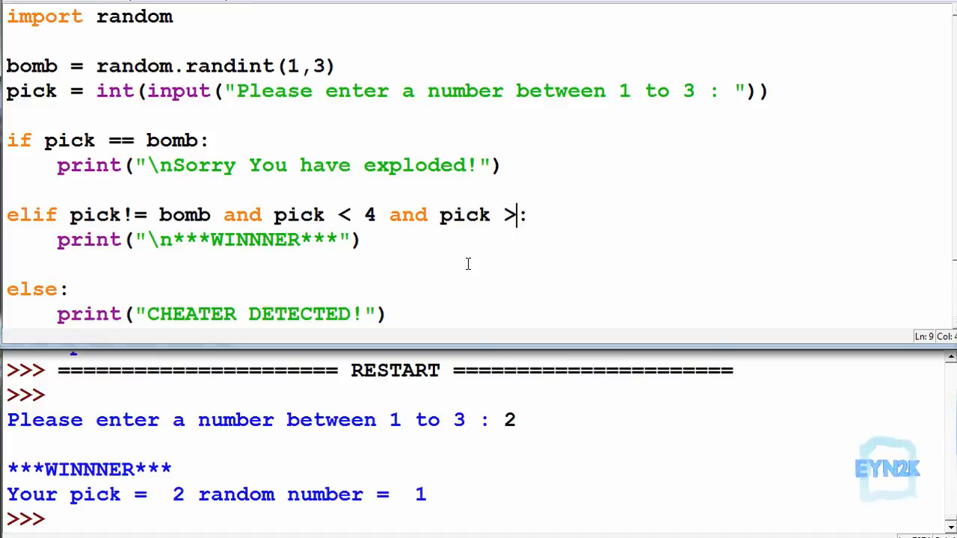
type("0")
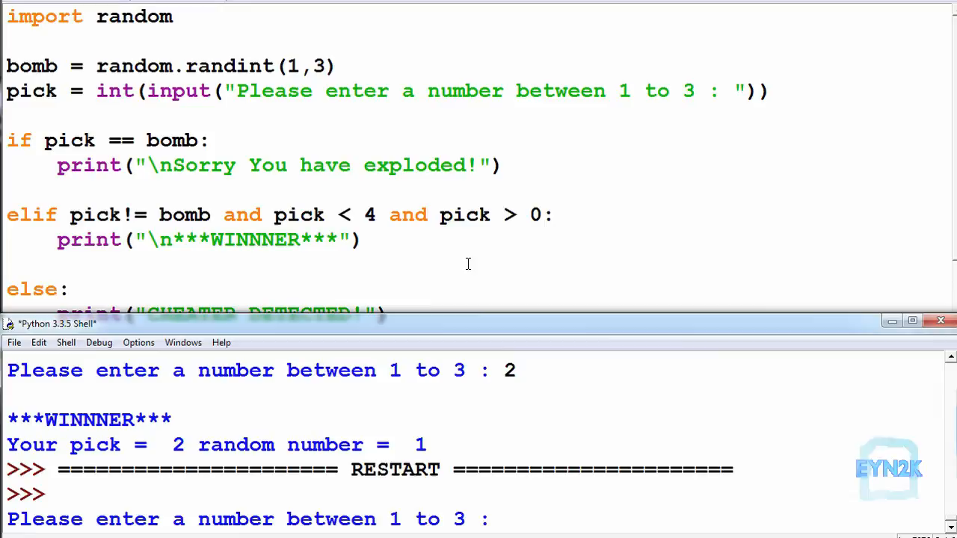
type("0")
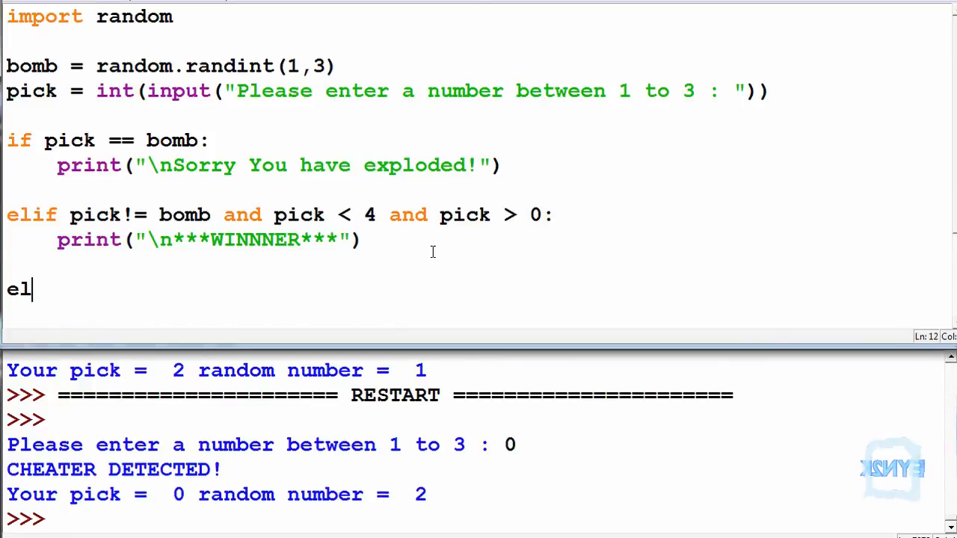
Add elif pick == 4: printing "We detect a number of 4" above the else.
type("if pick =")
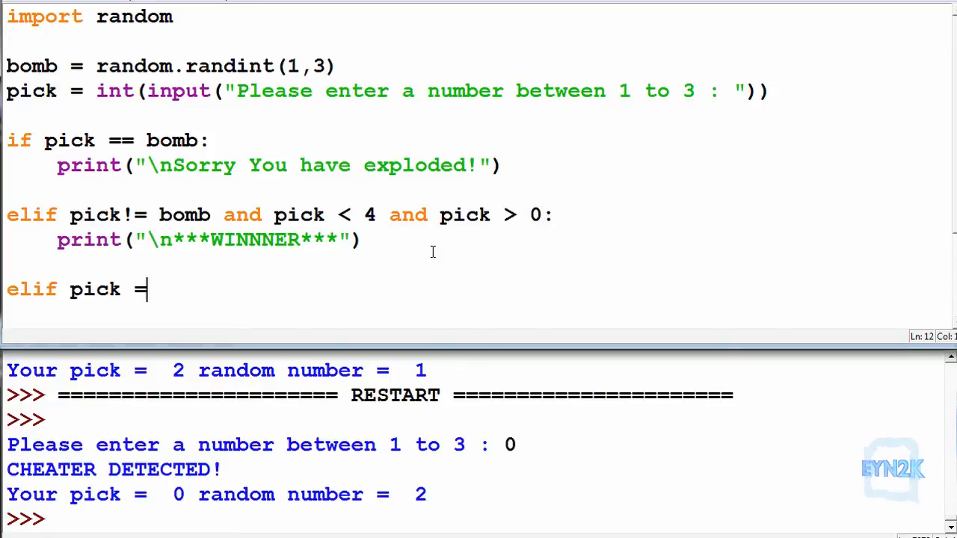
type("= 4:")
left_click(474, 314)
type("print(\"We dete")
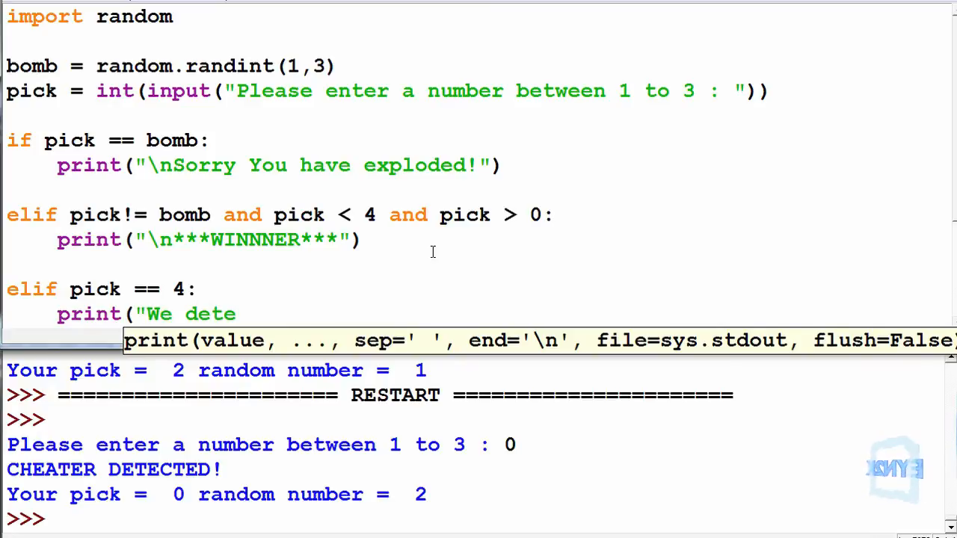
type("ct a number")
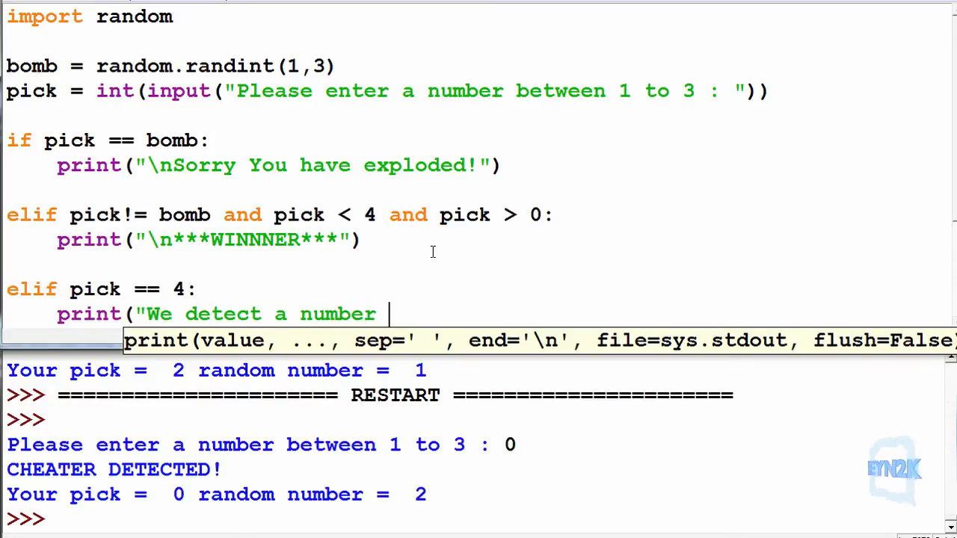
type("of 4\")")
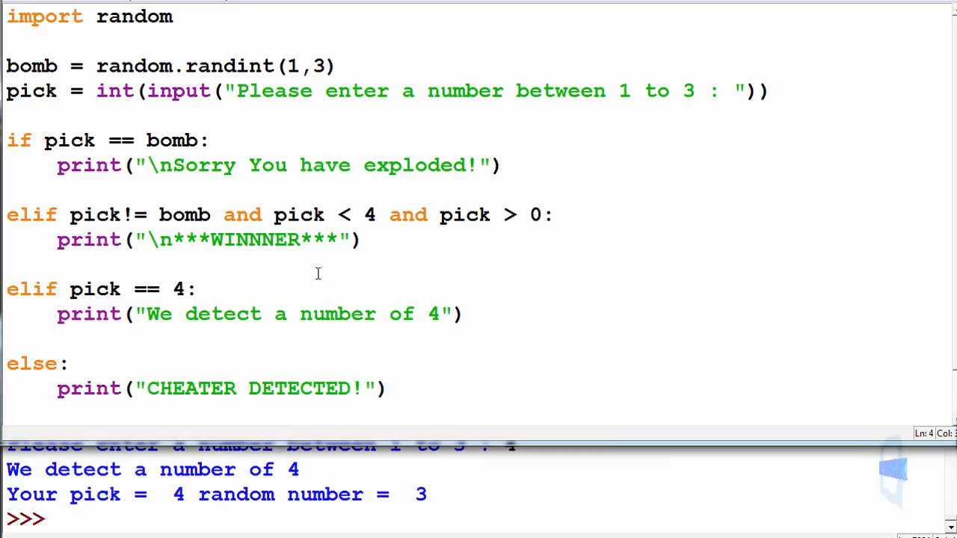
left_click_drag(8, 140, 361, 239)
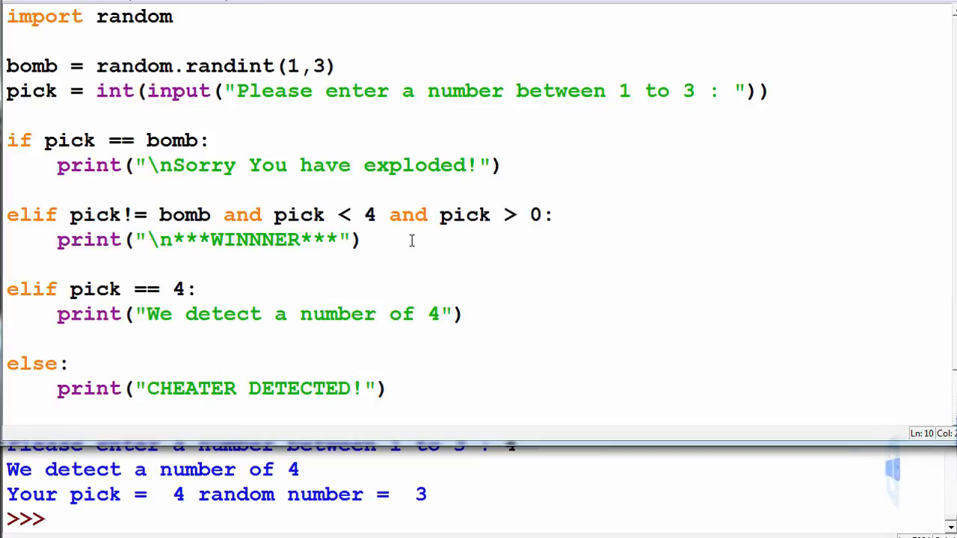
left_click(362, 239)
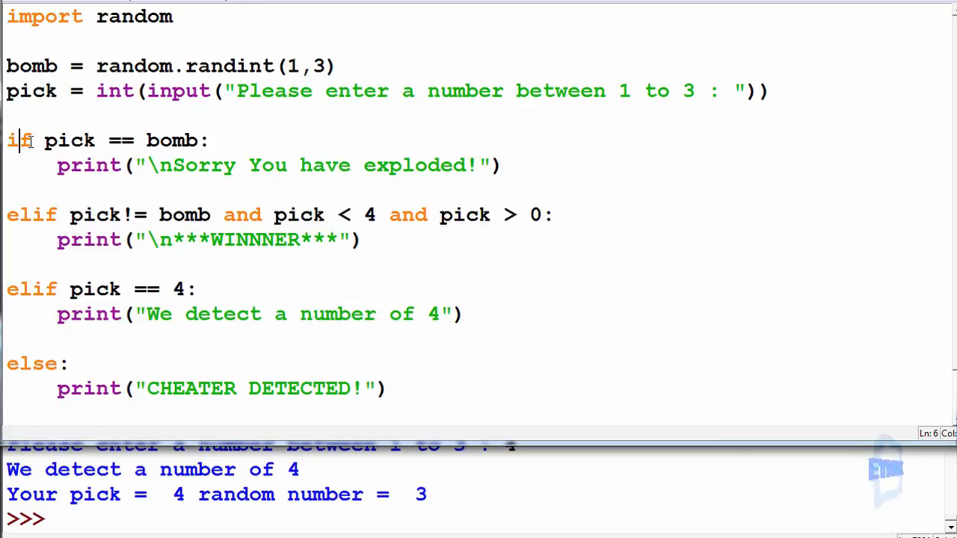
left_click_drag(45, 141, 191, 140)
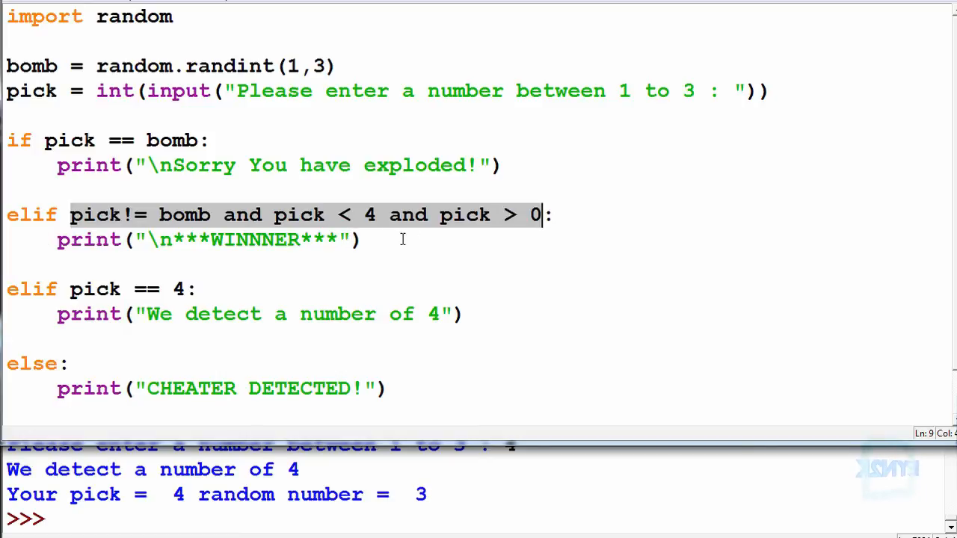
mouse_move(232, 287)
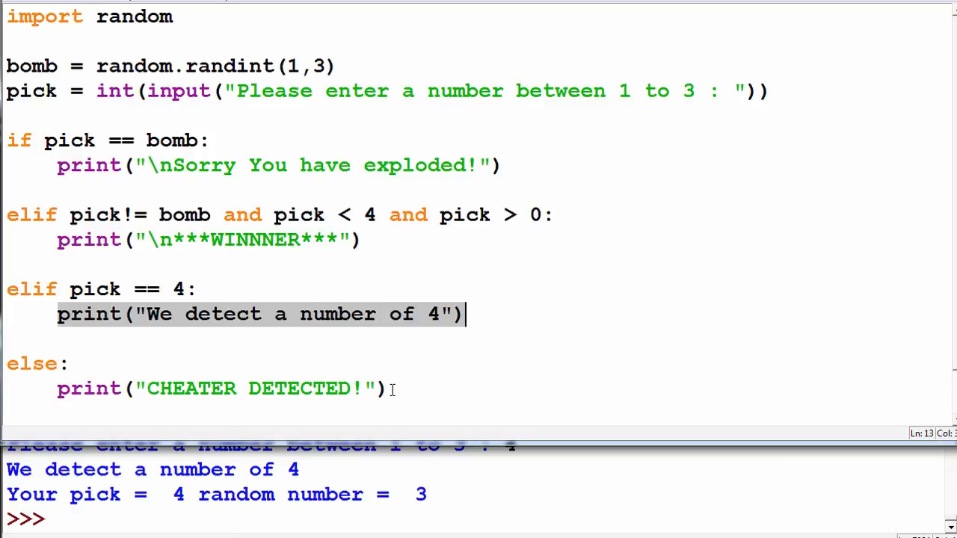
mouse_move(395, 388)
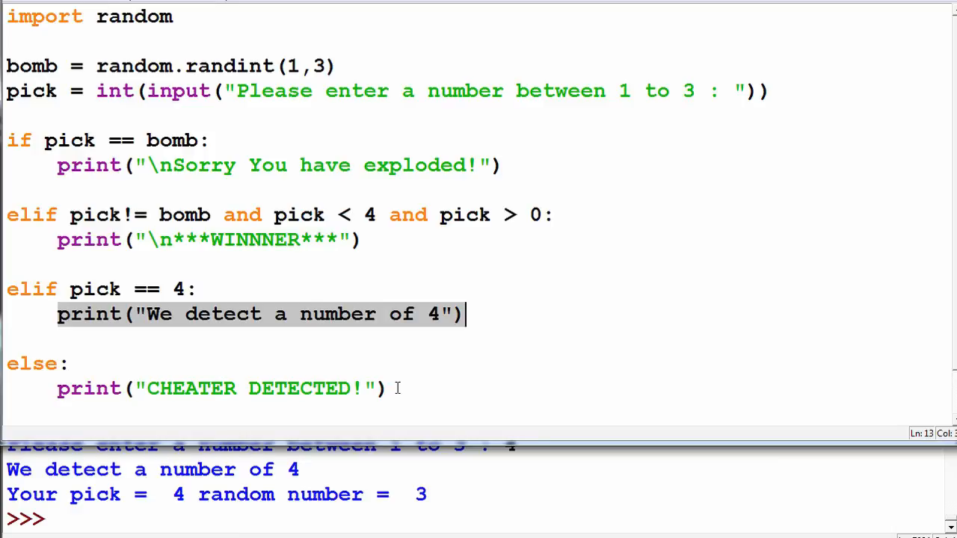